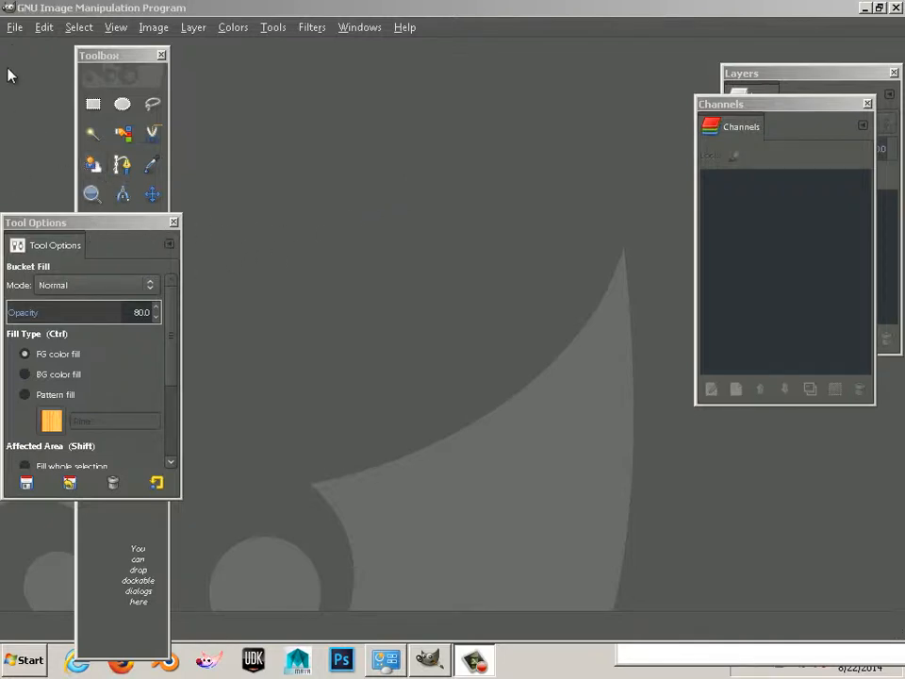
- Select Halloween-images-to-color-for-kids.svg from the Desktop in the Open Image dialog
{"action": "left_click", "coordinate": [16, 27]}
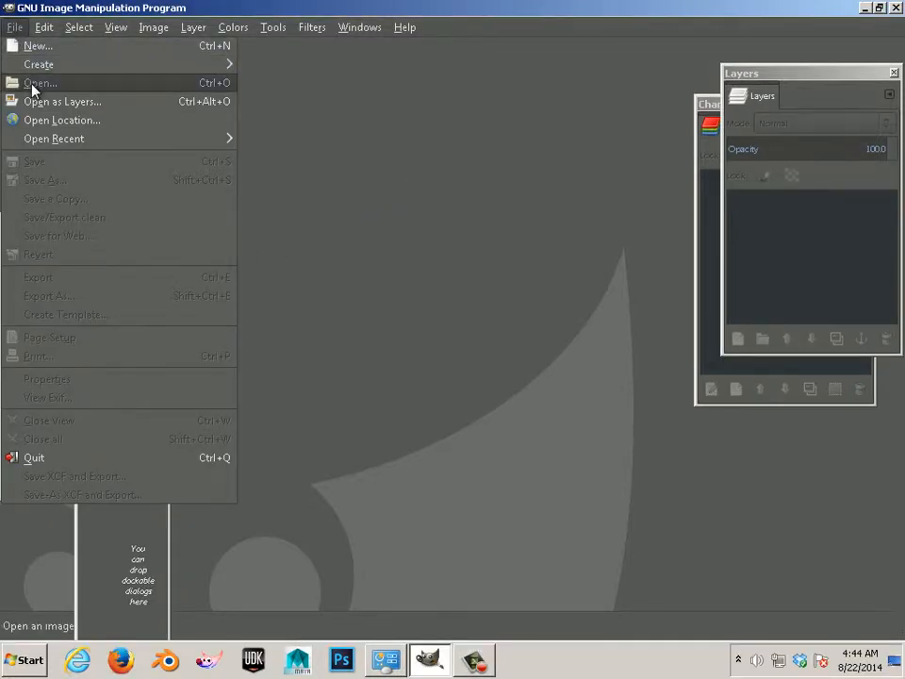
{"action": "left_click", "coordinate": [40, 83]}
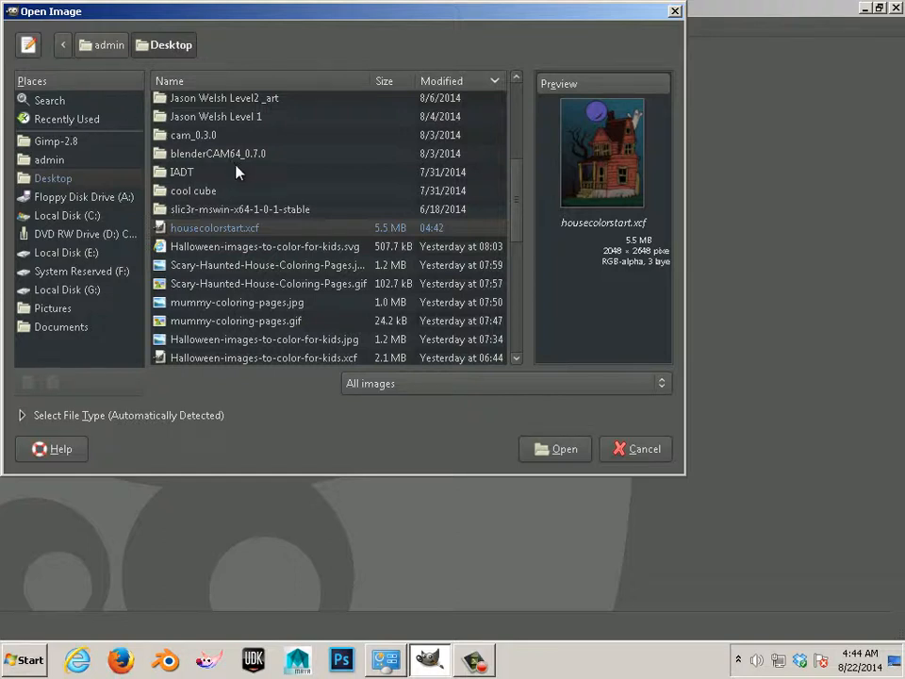
{"action": "mouse_move", "coordinate": [69, 236]}
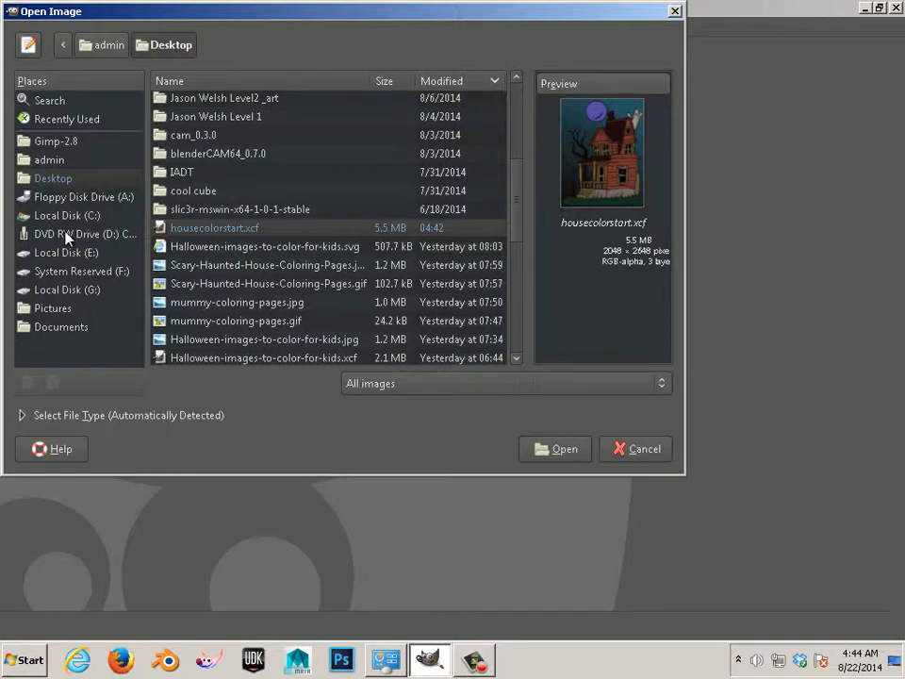
{"action": "mouse_move", "coordinate": [274, 254]}
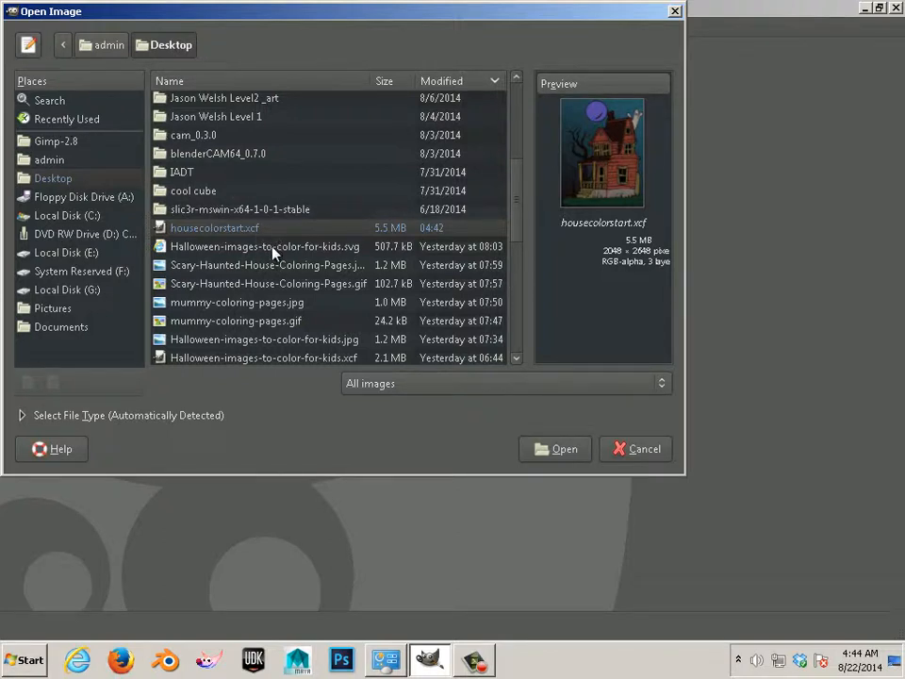
{"action": "left_click", "coordinate": [264, 246]}
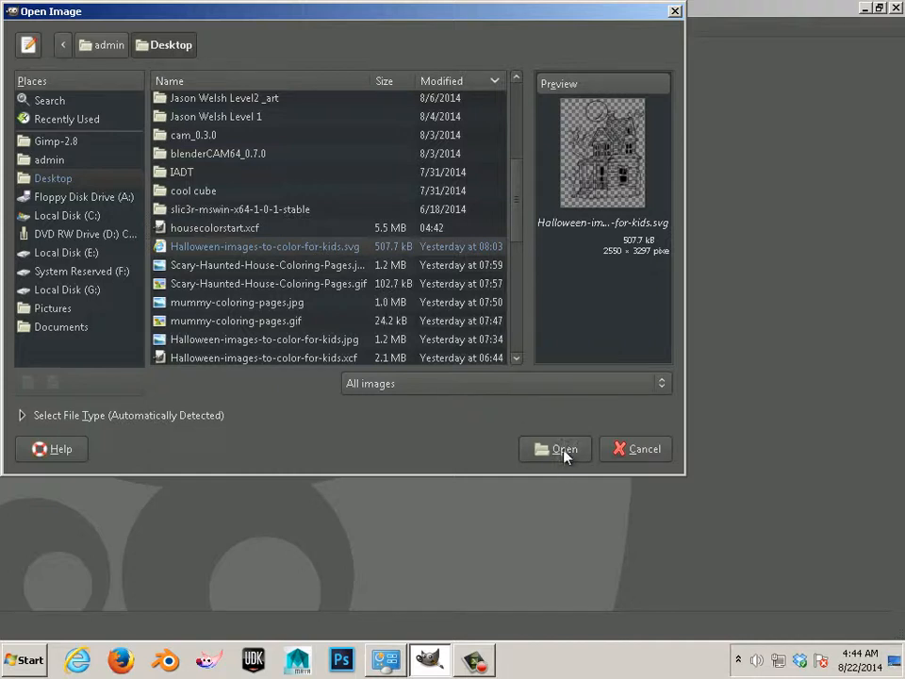
- Render the SVG at width 2048 (2048 × 2648 px) and 72 pixels per inch
{"action": "left_click", "coordinate": [557, 449]}
{"action": "type", "text": "20"}
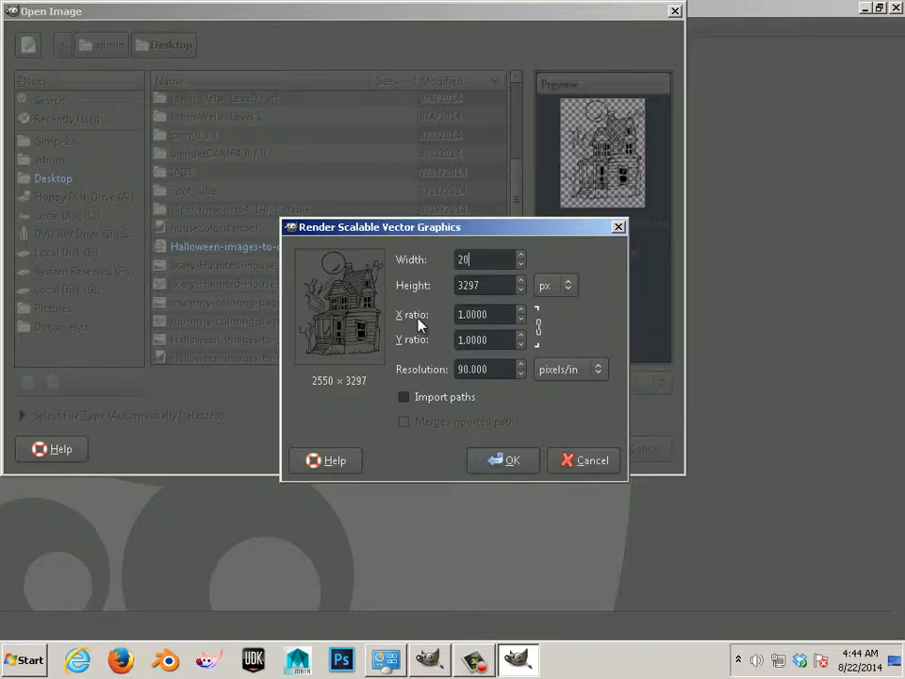
{"action": "type", "text": "48"}
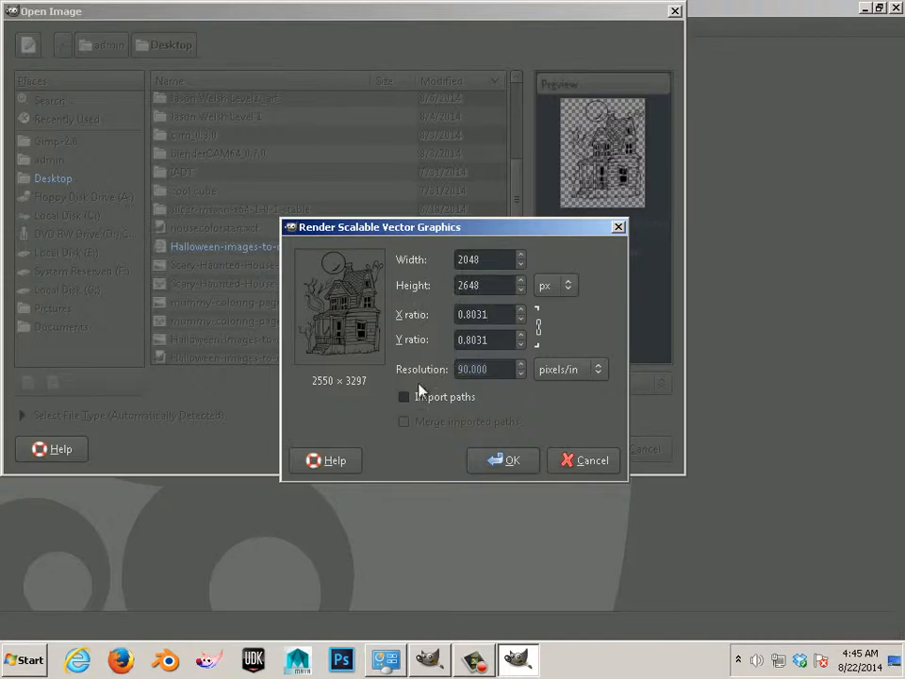
{"action": "mouse_move", "coordinate": [420, 455]}
{"action": "type", "text": "72"}
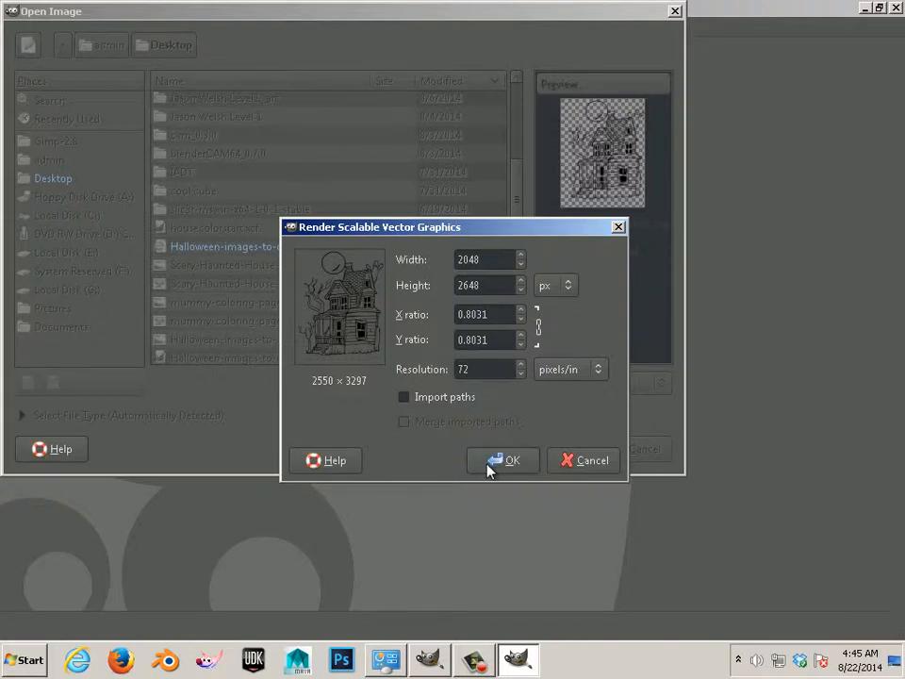
{"action": "left_click", "coordinate": [504, 460]}
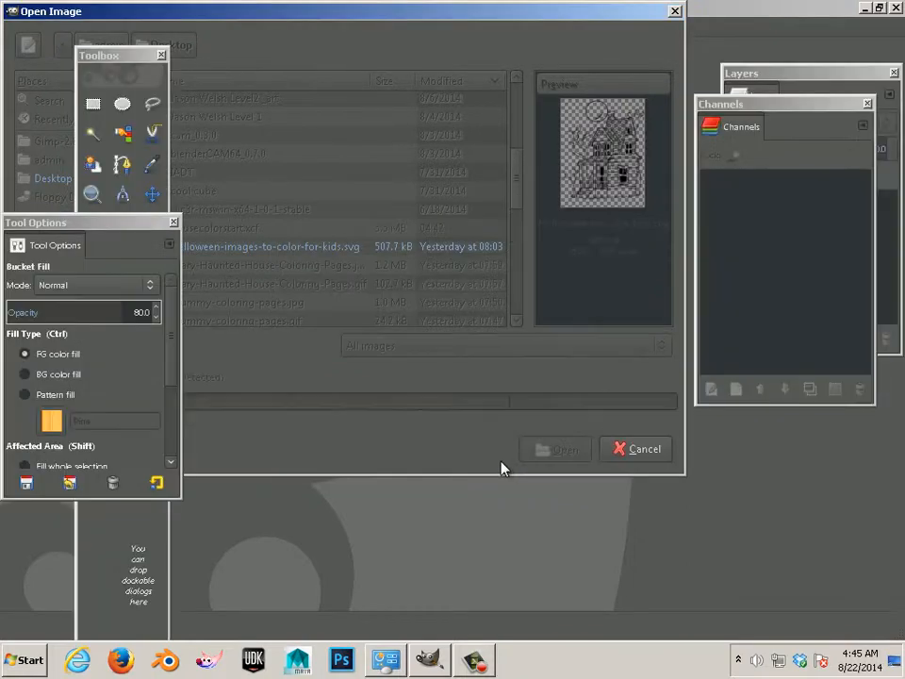
- Add a transparent-fill layer and lower it beneath the line art
{"action": "left_click", "coordinate": [556, 449]}
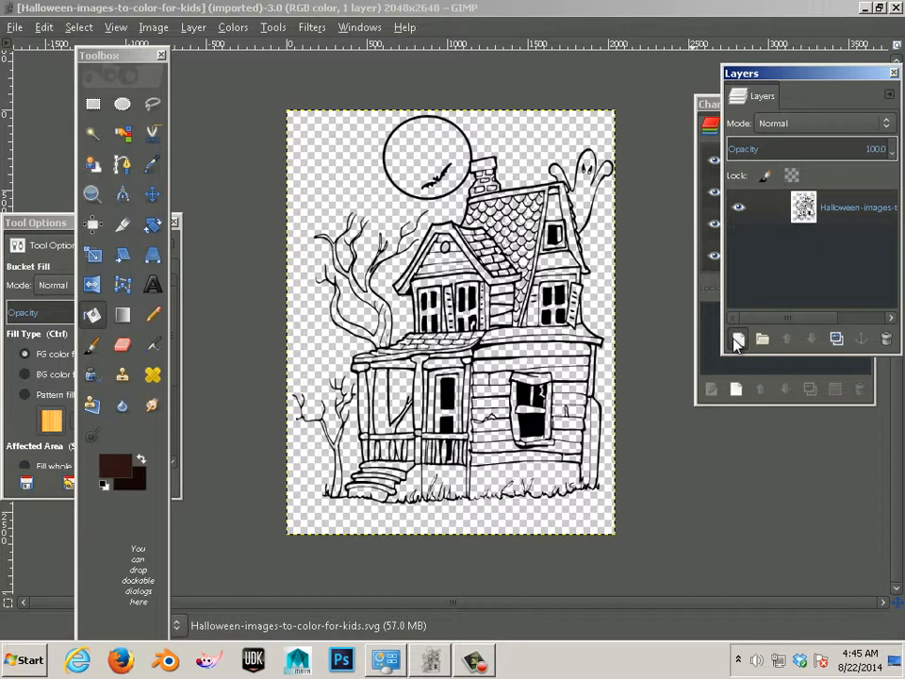
{"action": "left_click", "coordinate": [737, 338]}
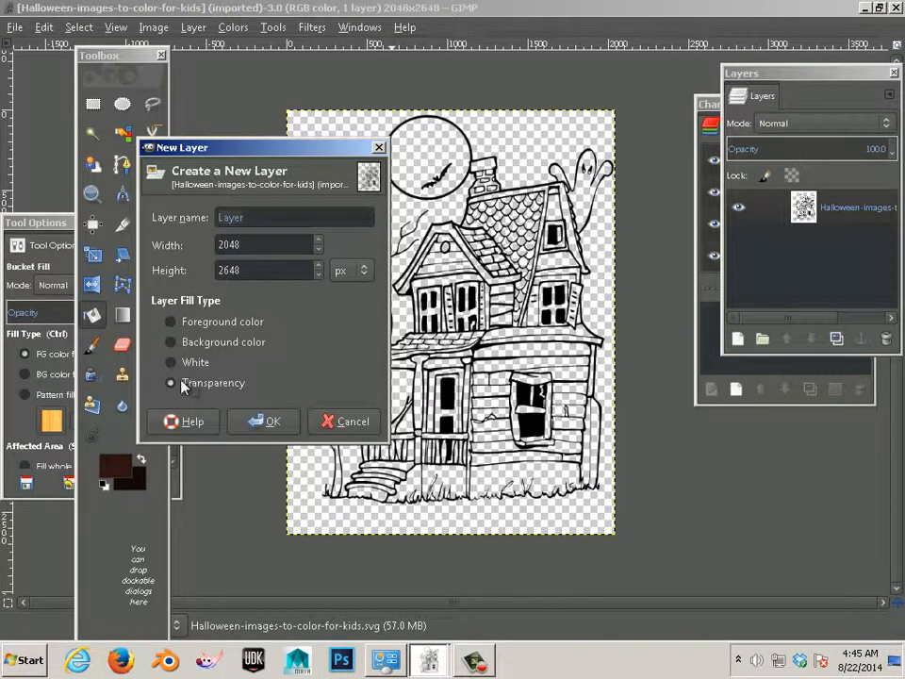
{"action": "left_click", "coordinate": [272, 422]}
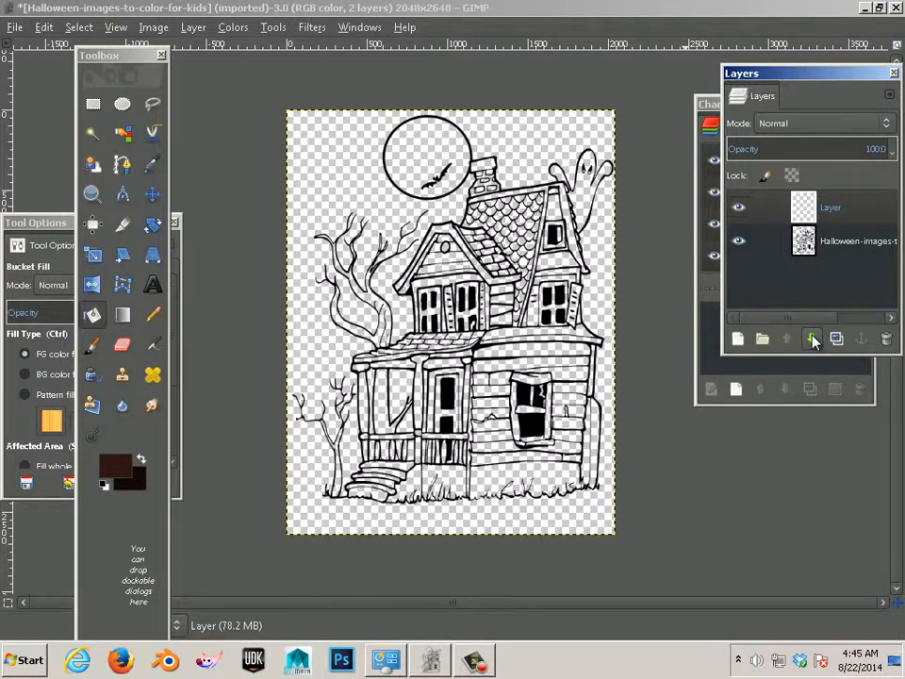
{"action": "left_click", "coordinate": [813, 339]}
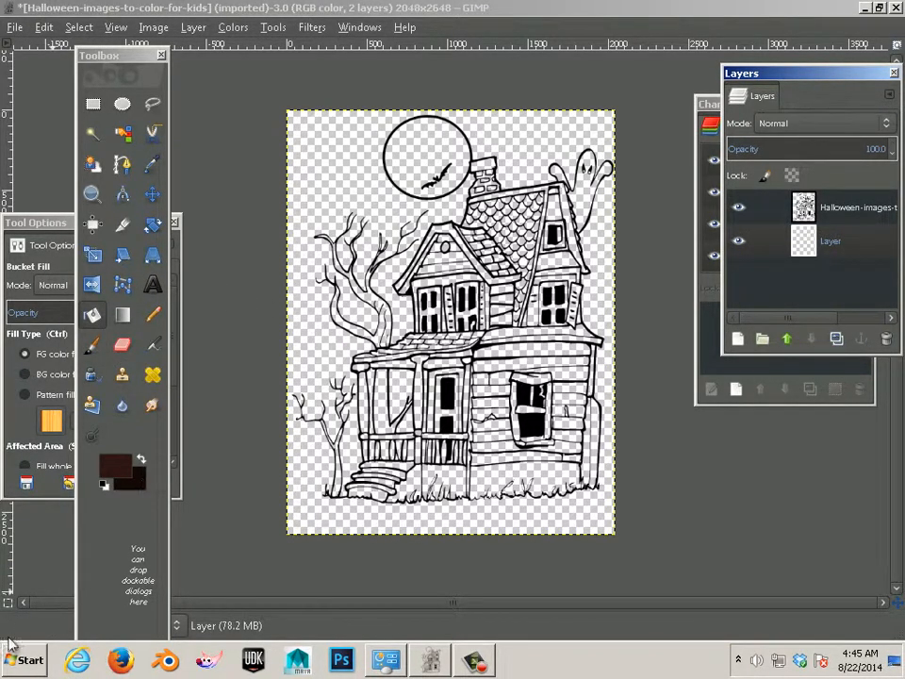
- Open the Windows Start menu to reach Control Panel
{"action": "left_click", "coordinate": [24, 659]}
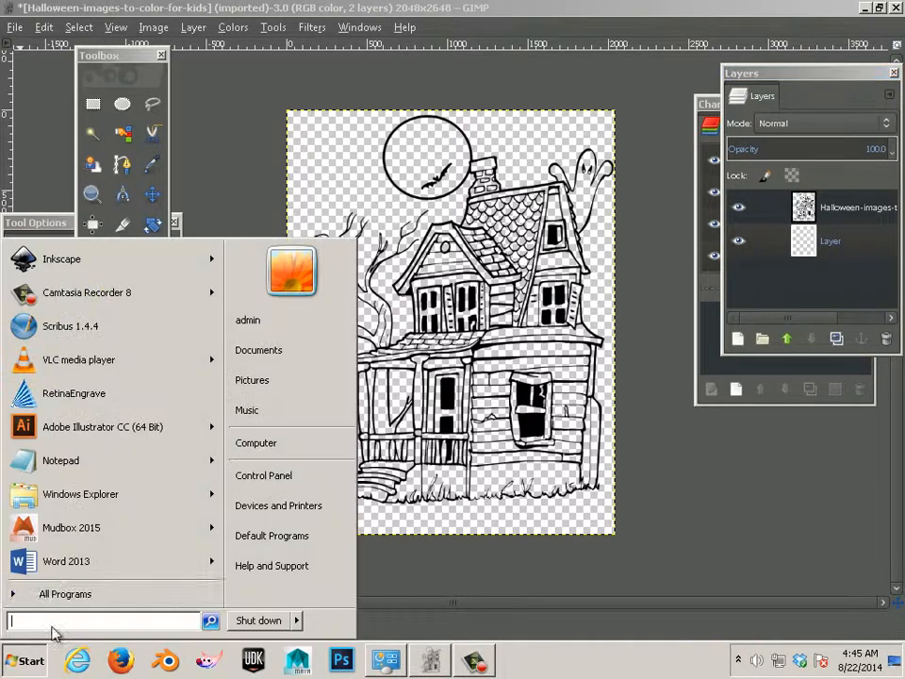
{"action": "mouse_move", "coordinate": [256, 442]}
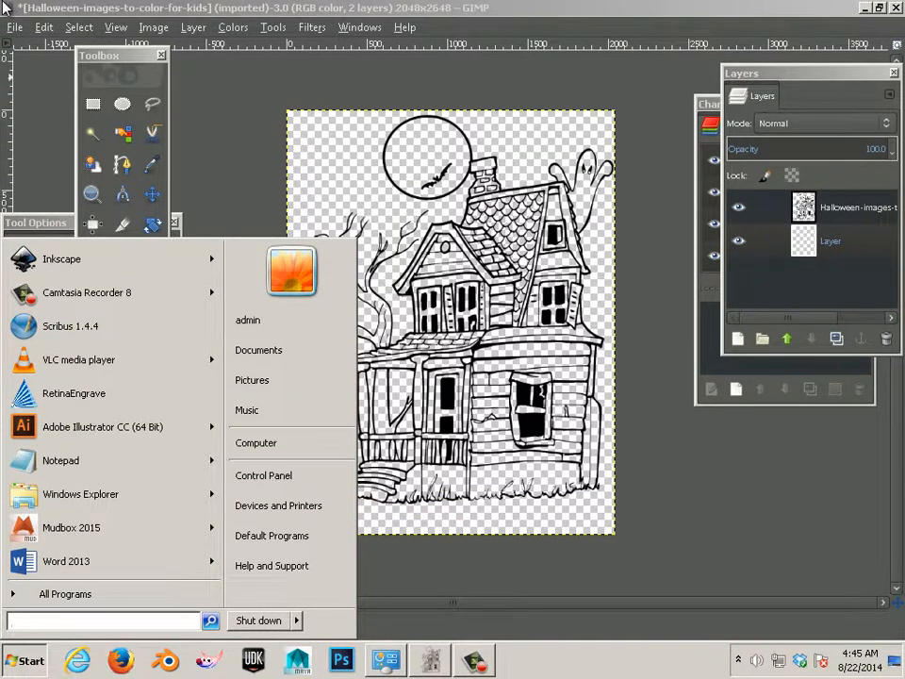
{"action": "mouse_move", "coordinate": [263, 475]}
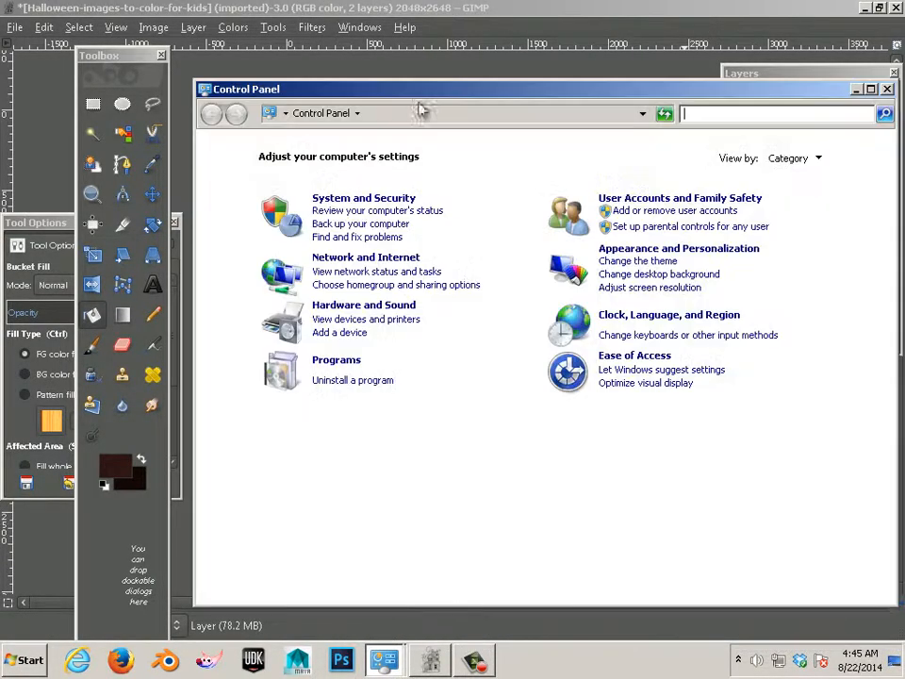
{"action": "mouse_move", "coordinate": [337, 360]}
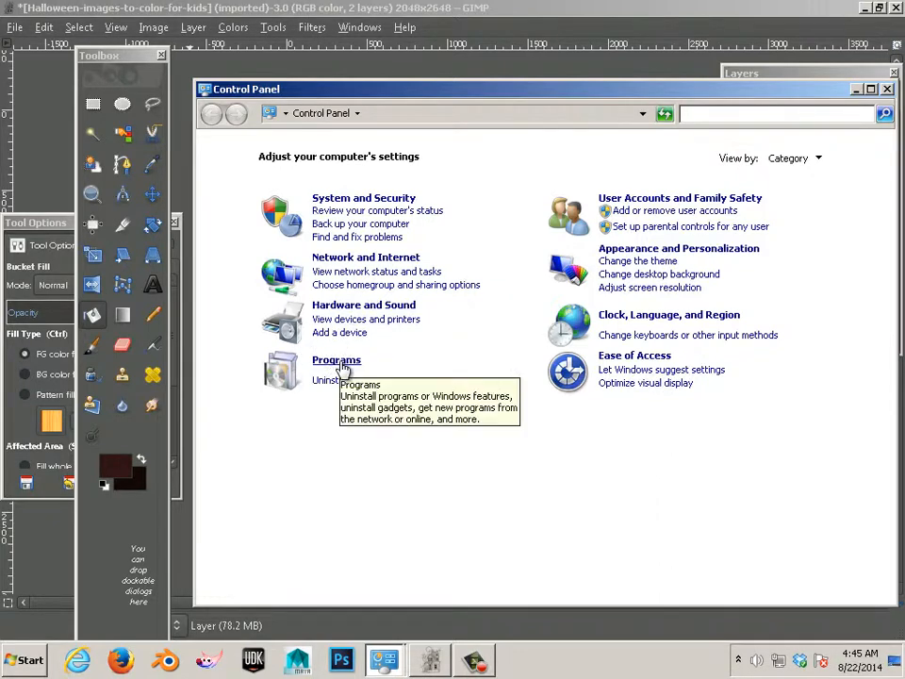
- Show Hardware and Sound and dismiss the 'tablet driver was not found' error
{"action": "left_click", "coordinate": [363, 304]}
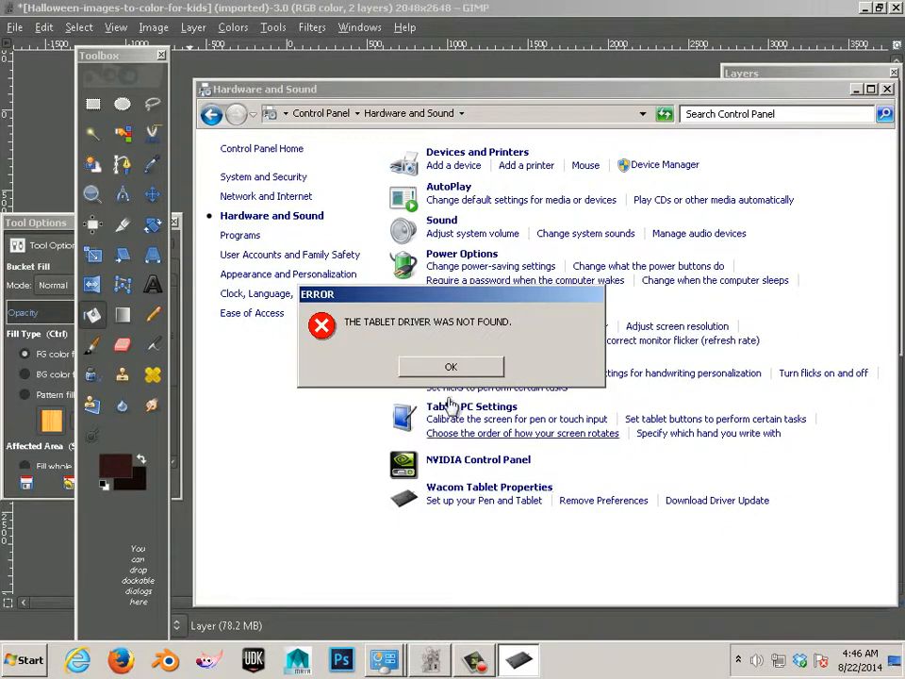
{"action": "left_click", "coordinate": [450, 366]}
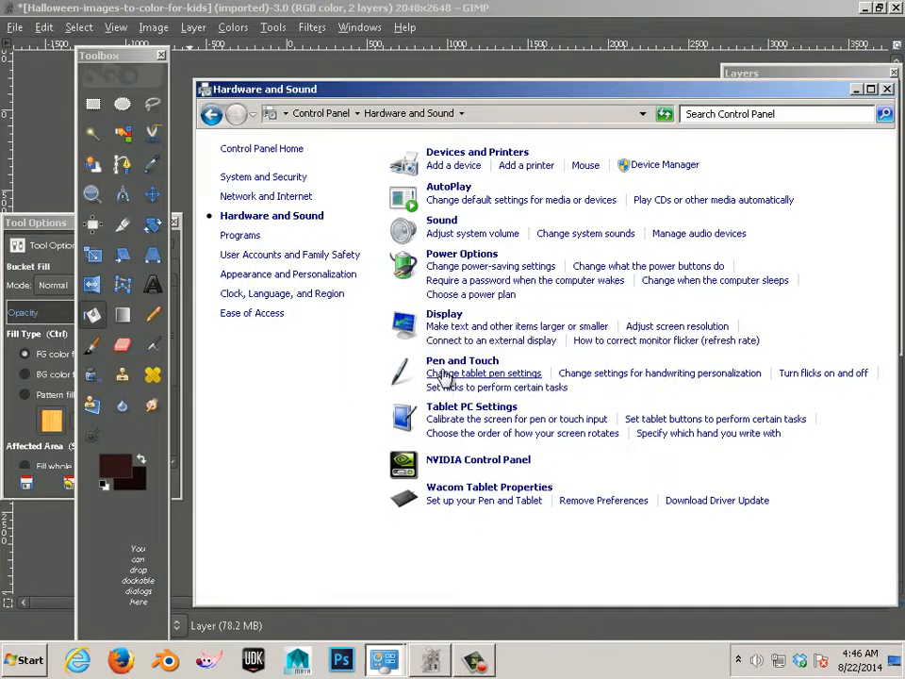
{"action": "mouse_move", "coordinate": [787, 272]}
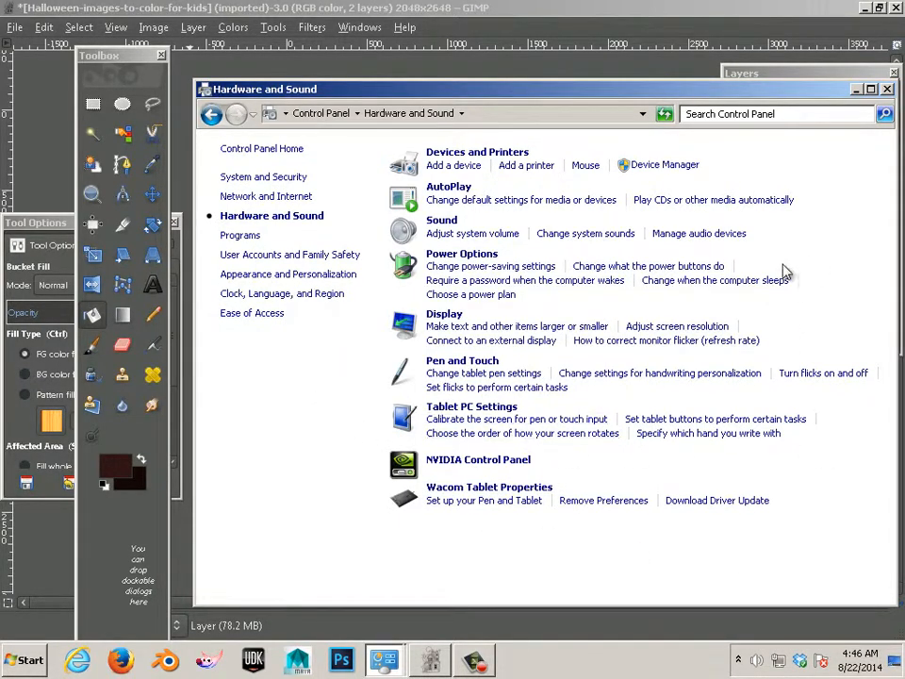
{"action": "mouse_move", "coordinate": [701, 384]}
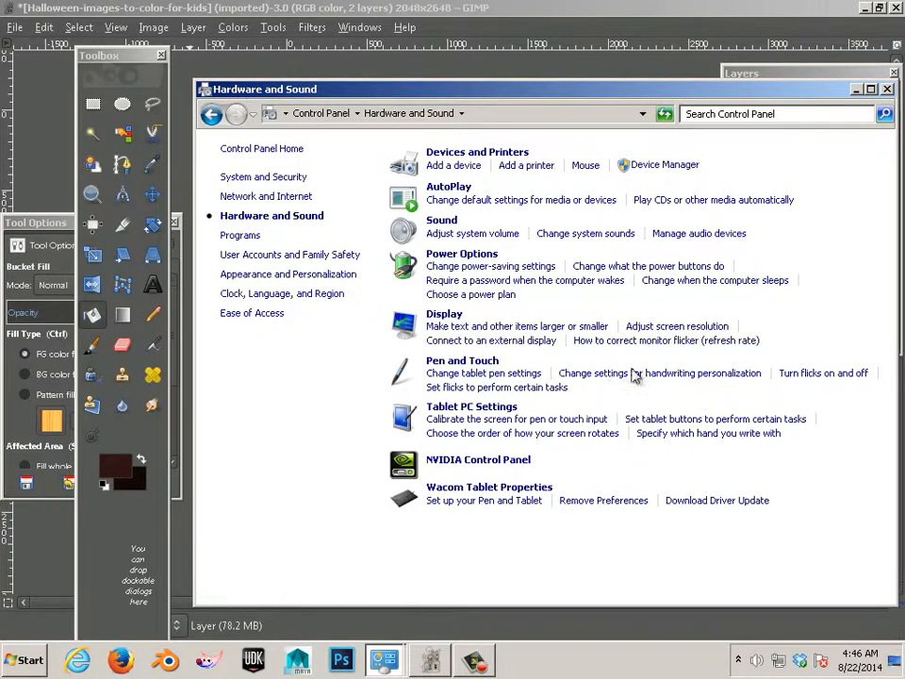
{"action": "mouse_move", "coordinate": [434, 471]}
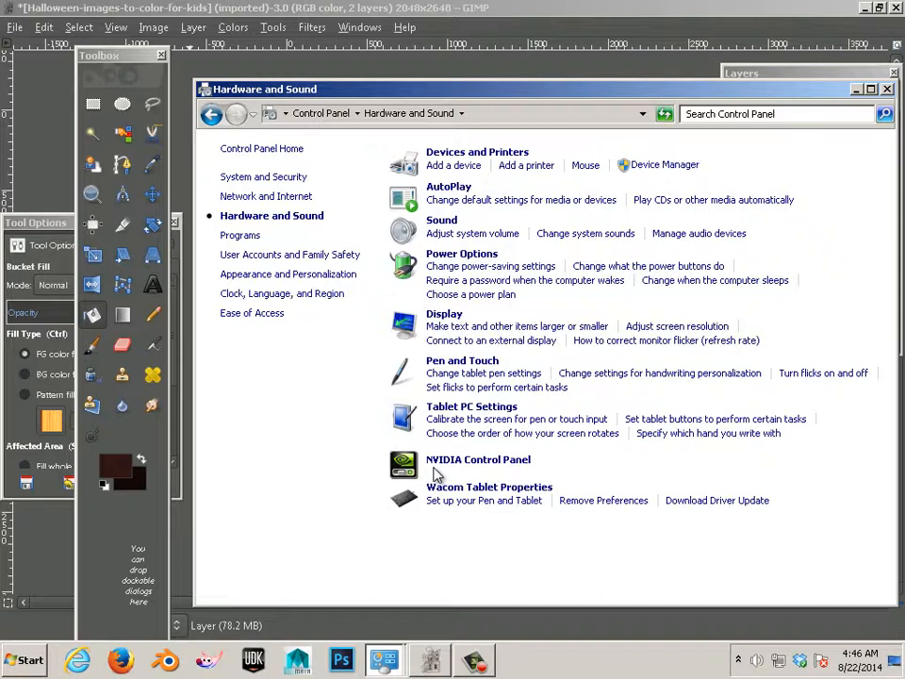
{"action": "mouse_move", "coordinate": [675, 514]}
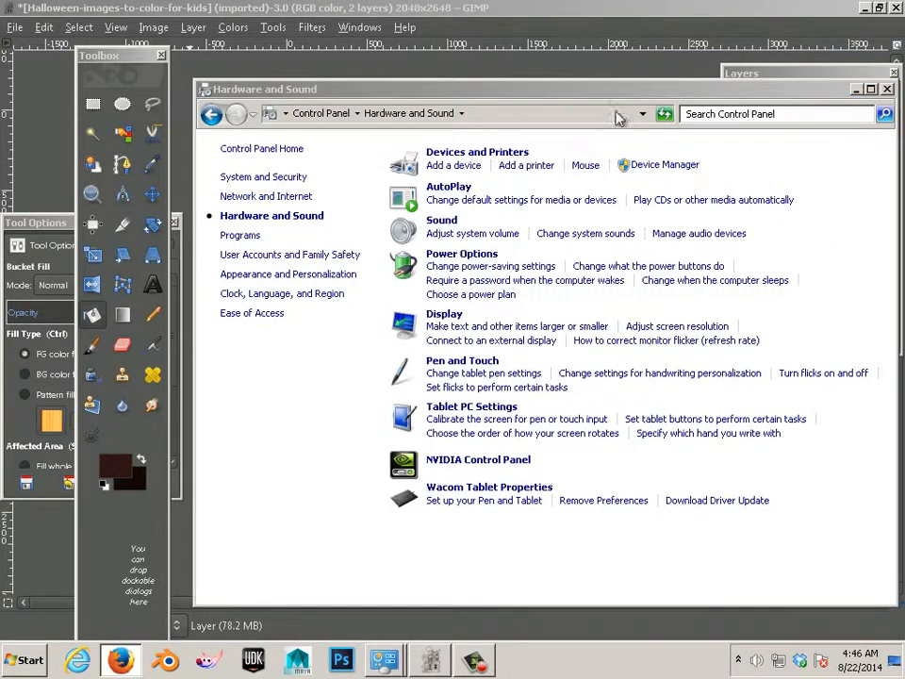
{"action": "mouse_move", "coordinate": [787, 101]}
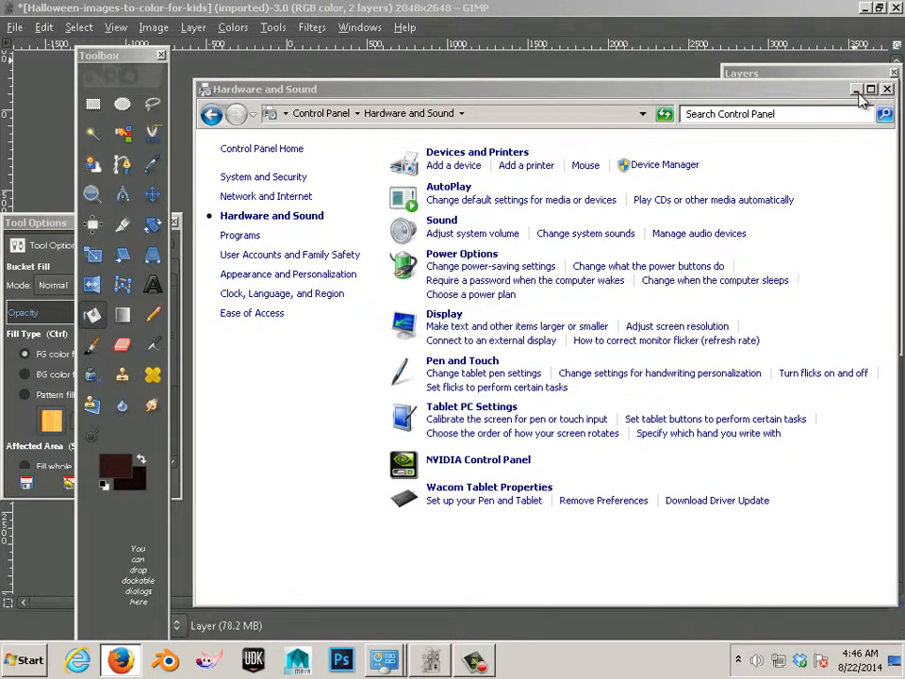
- Close Control Panel and rearrange GIMP's docks to expose all Bucket Fill options
{"action": "left_click", "coordinate": [888, 89]}
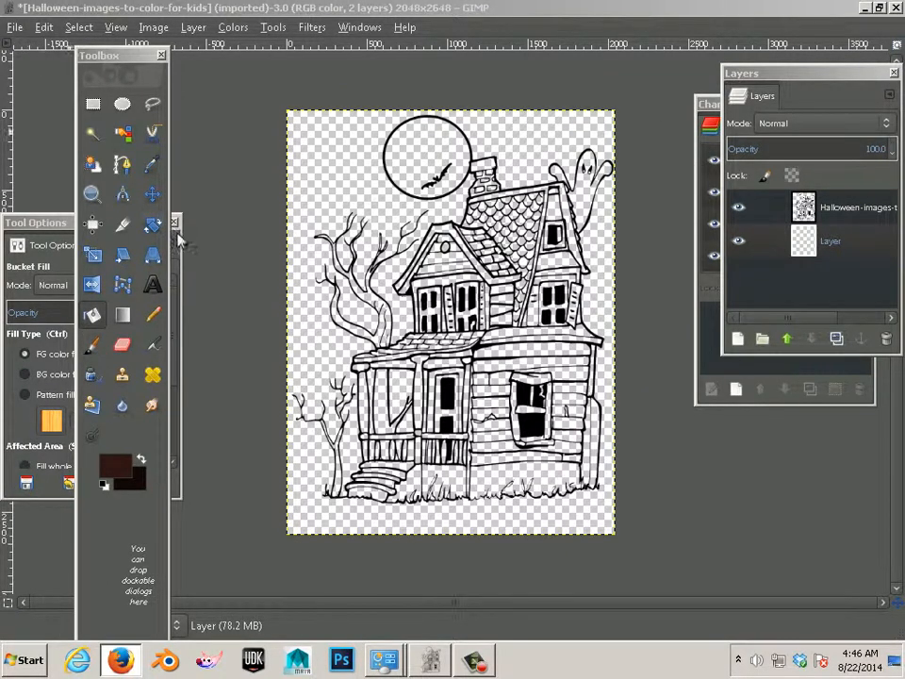
{"action": "mouse_move", "coordinate": [262, 363]}
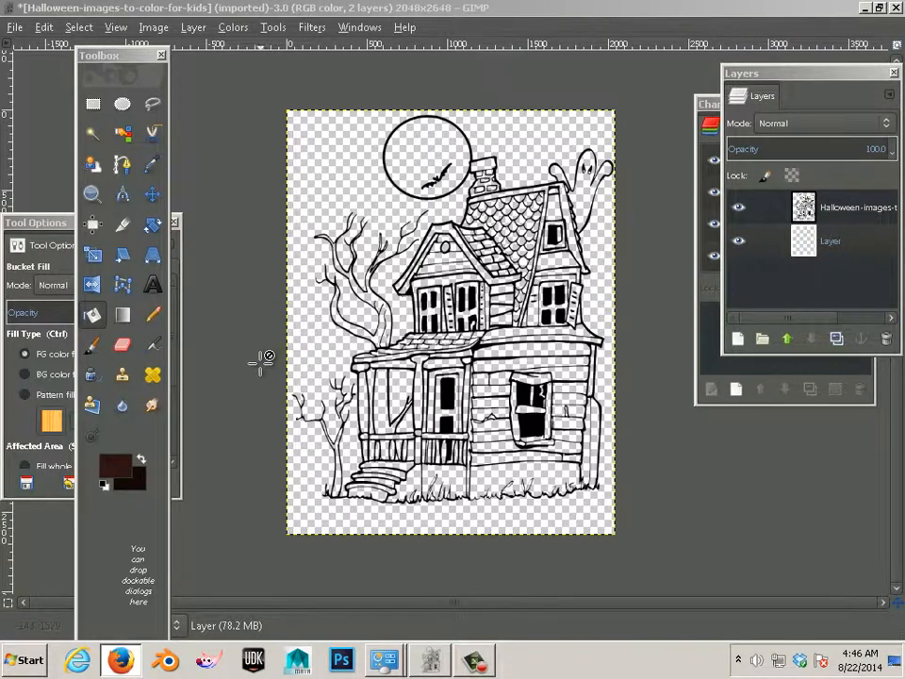
{"action": "mouse_move", "coordinate": [253, 439]}
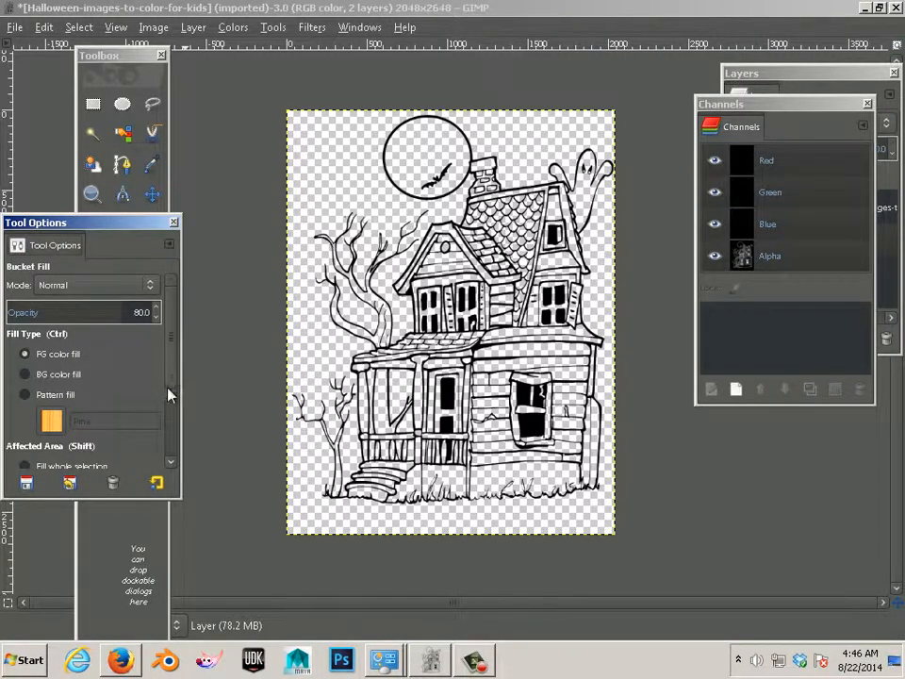
{"action": "mouse_move", "coordinate": [169, 410]}
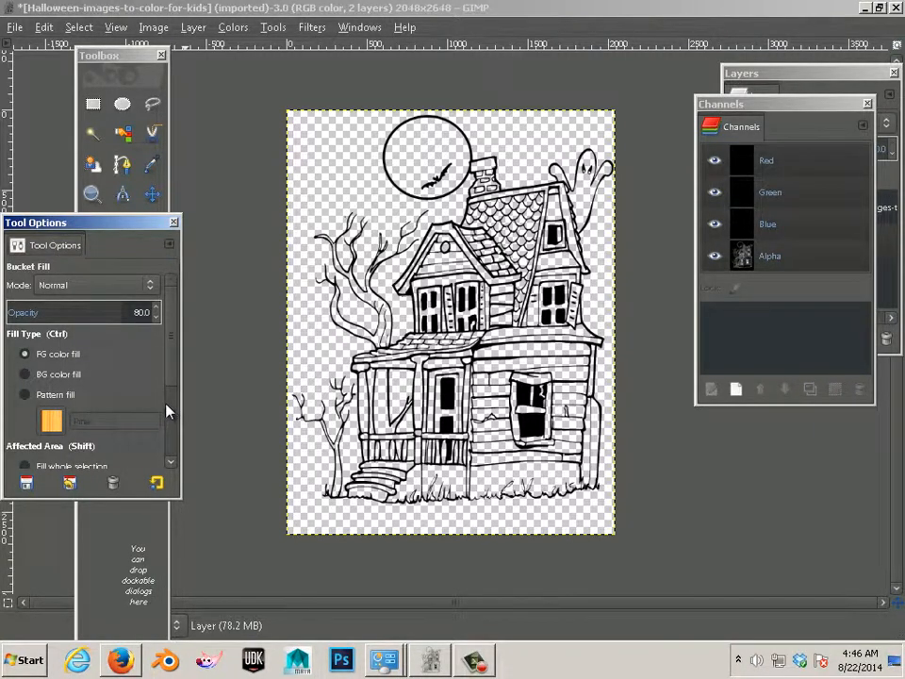
{"action": "left_click", "coordinate": [123, 55]}
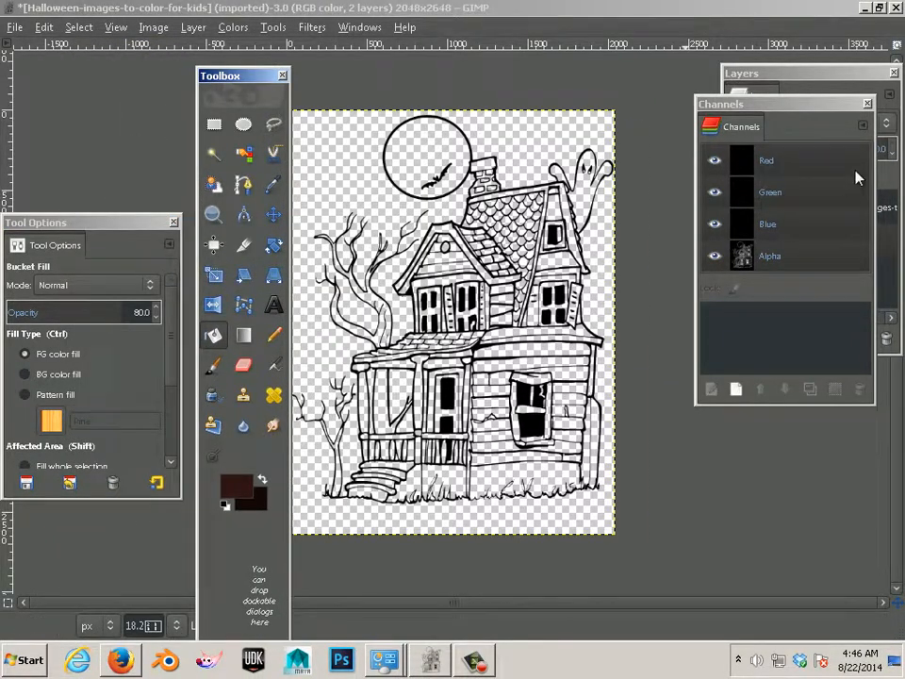
{"action": "left_click", "coordinate": [762, 95]}
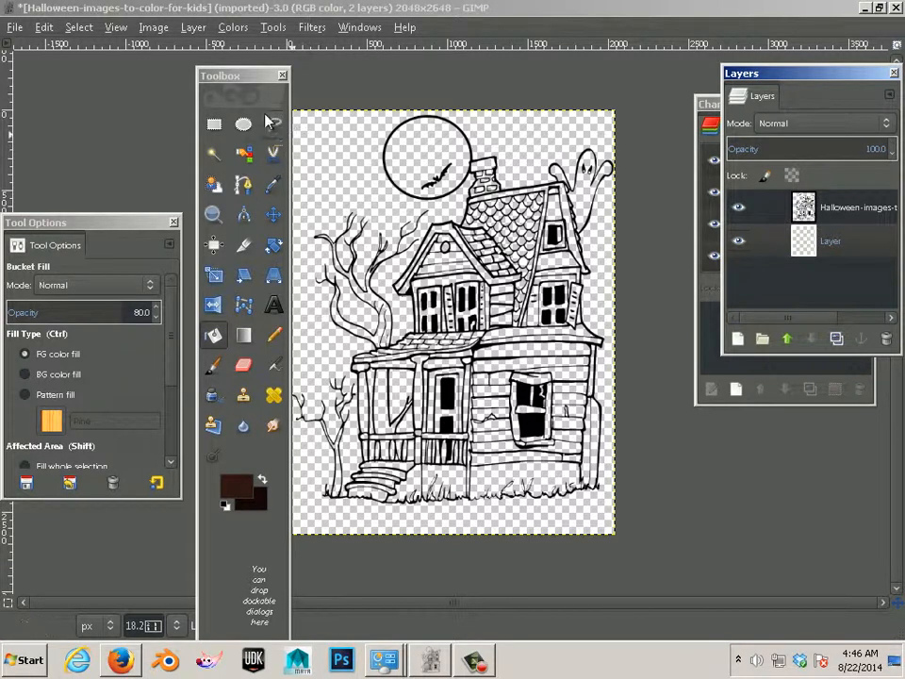
{"action": "left_click_drag", "start_coordinate": [220, 75], "coordinate": [96, 88]}
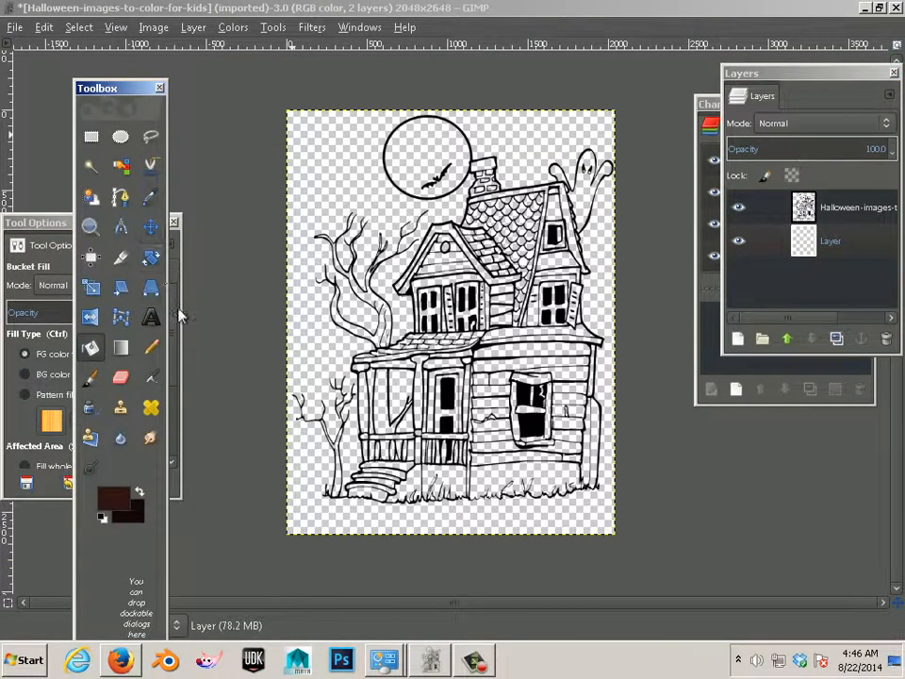
{"action": "mouse_move", "coordinate": [108, 431]}
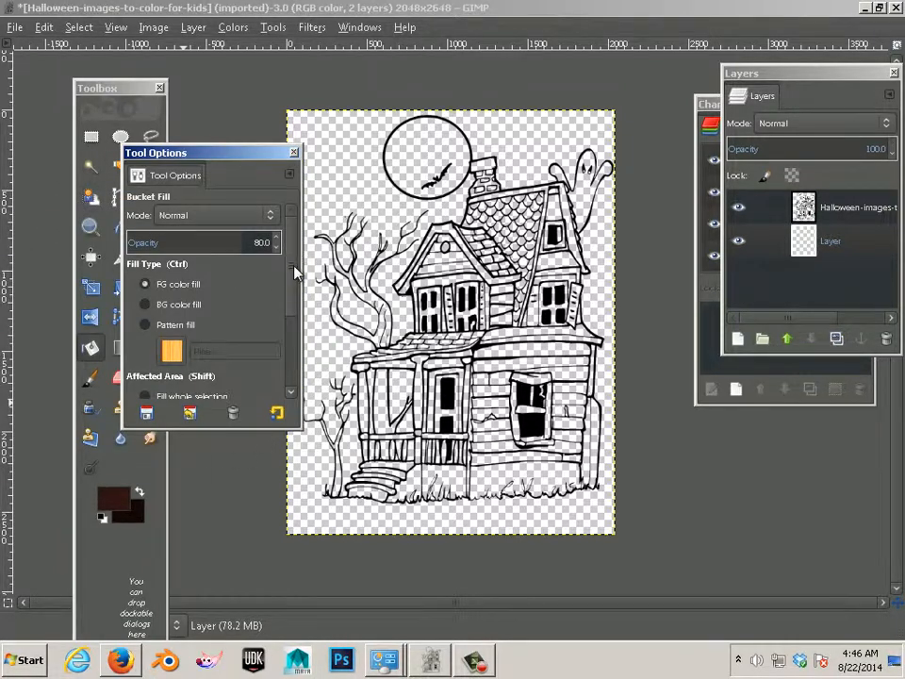
- Set the fill threshold to 37.8 and move Tool Options off the drawing
{"action": "scroll", "scroll_direction": "down", "scroll_amount": 3}
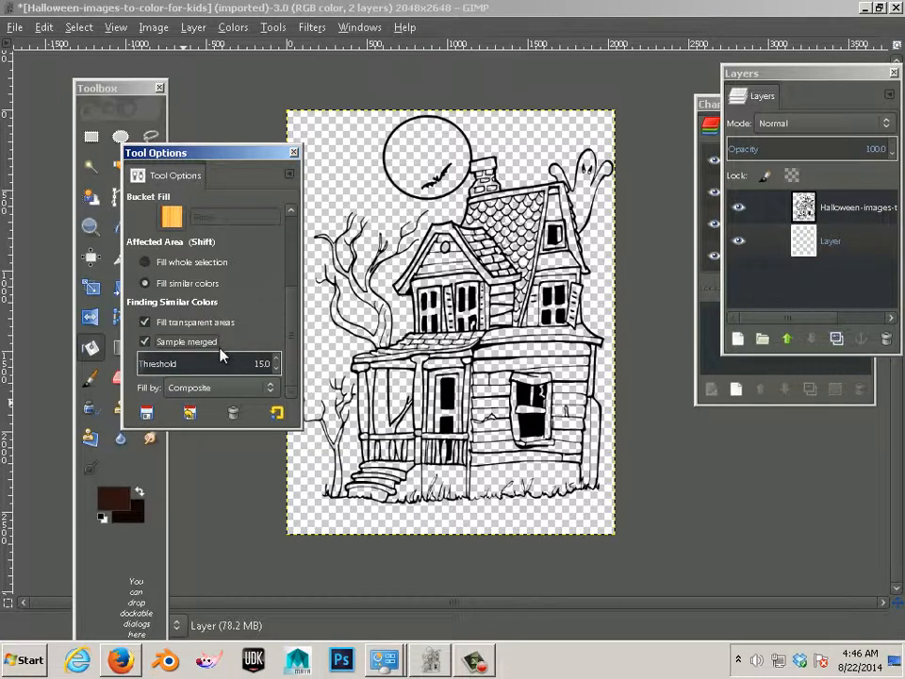
{"action": "left_click_drag", "start_coordinate": [264, 363], "coordinate": [242, 363]}
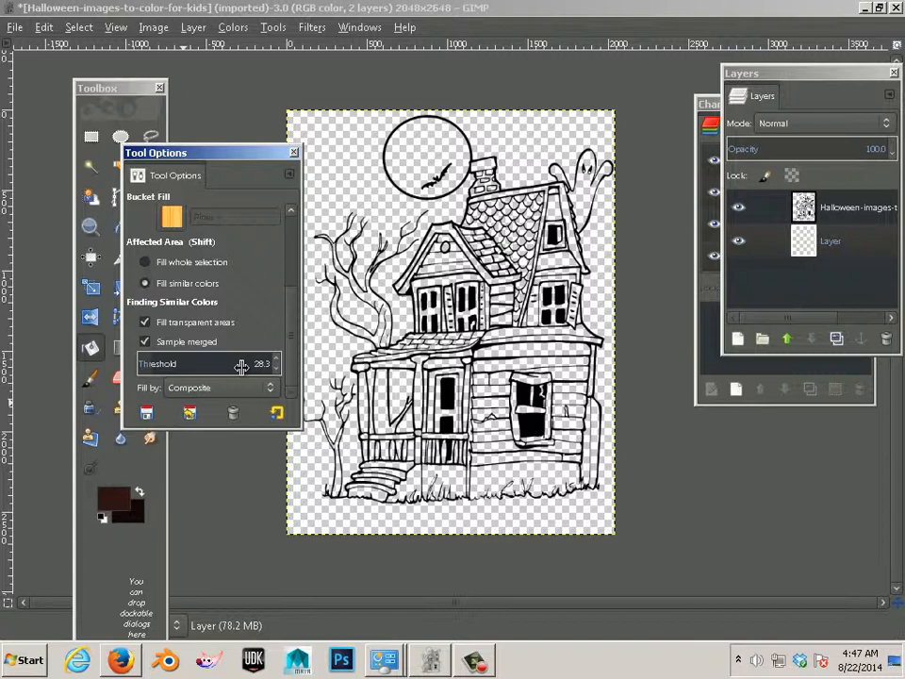
{"action": "left_click_drag", "start_coordinate": [241, 363], "coordinate": [264, 363]}
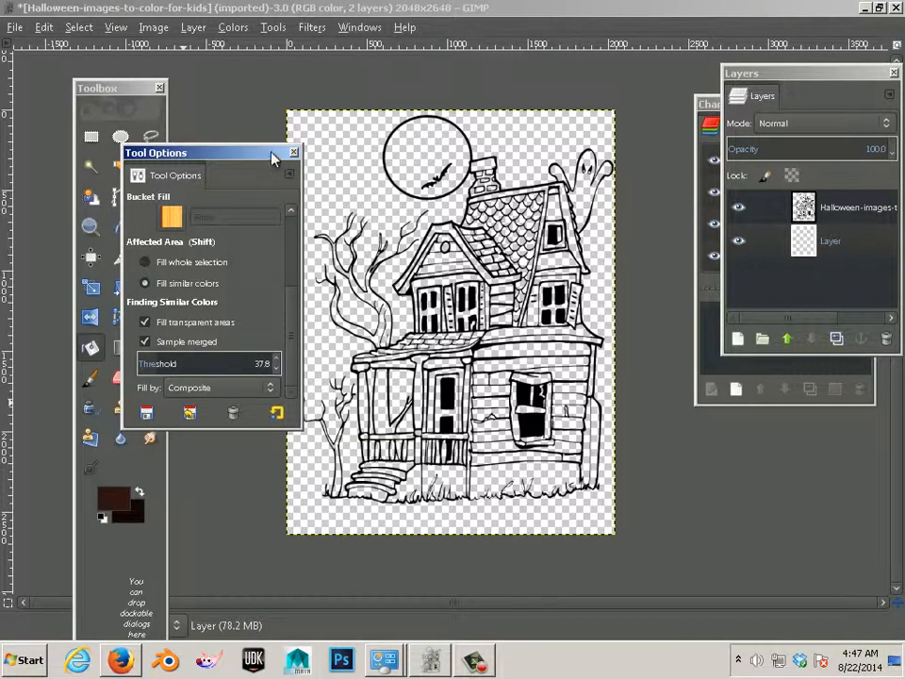
{"action": "left_click_drag", "start_coordinate": [207, 152], "coordinate": [132, 451]}
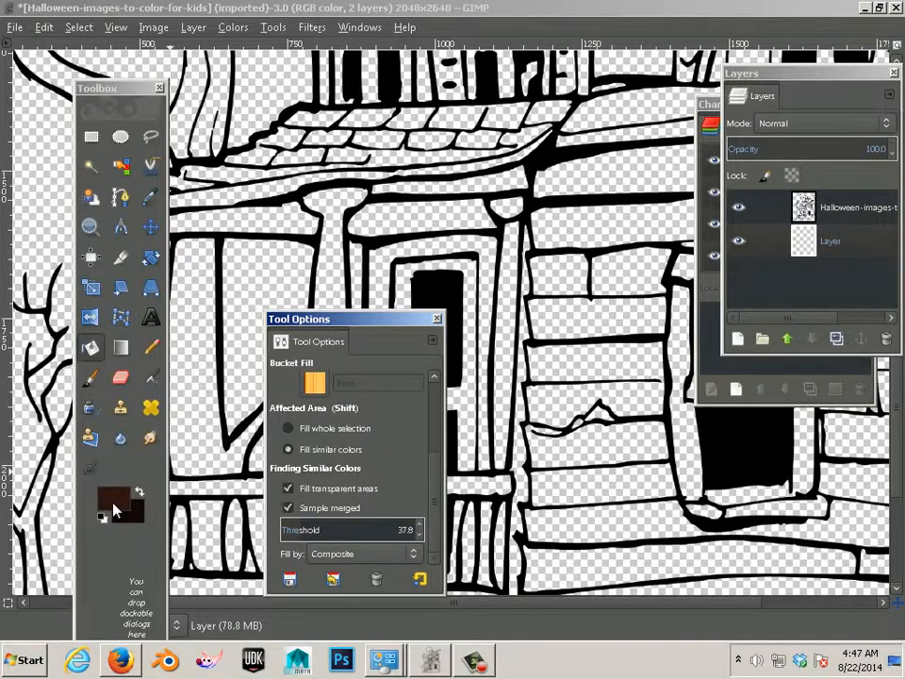
- Try reddish brown 853c34 as the foreground colour in the picker
{"action": "double_click", "coordinate": [112, 495]}
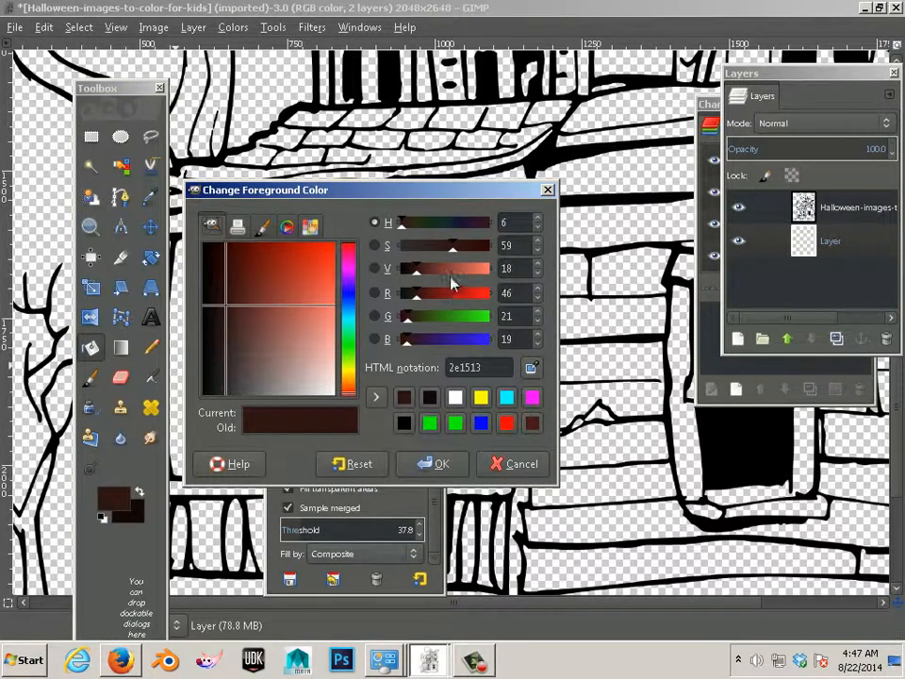
{"action": "left_click", "coordinate": [274, 308]}
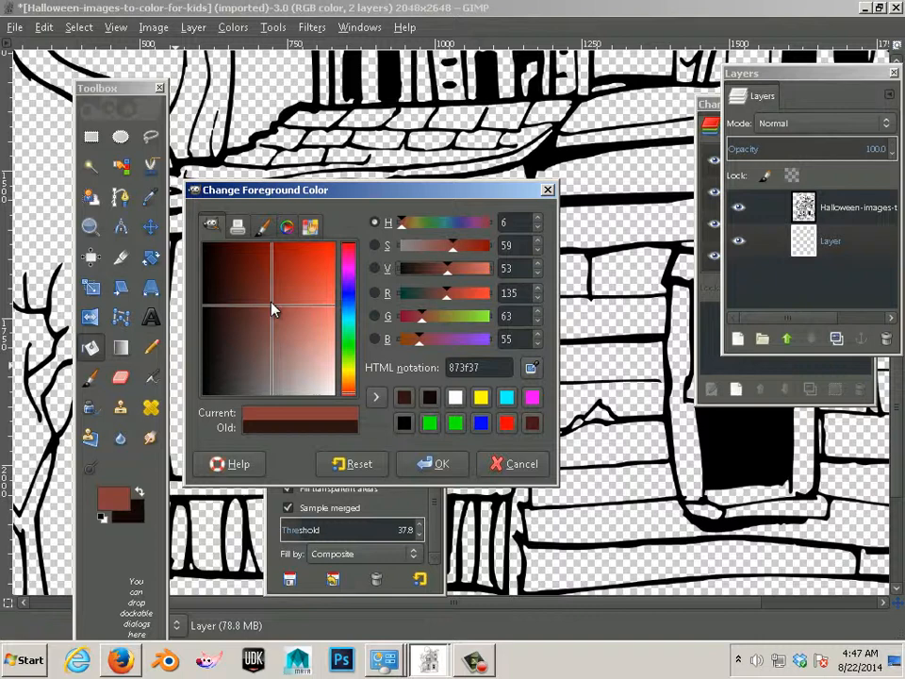
{"action": "left_click", "coordinate": [275, 325]}
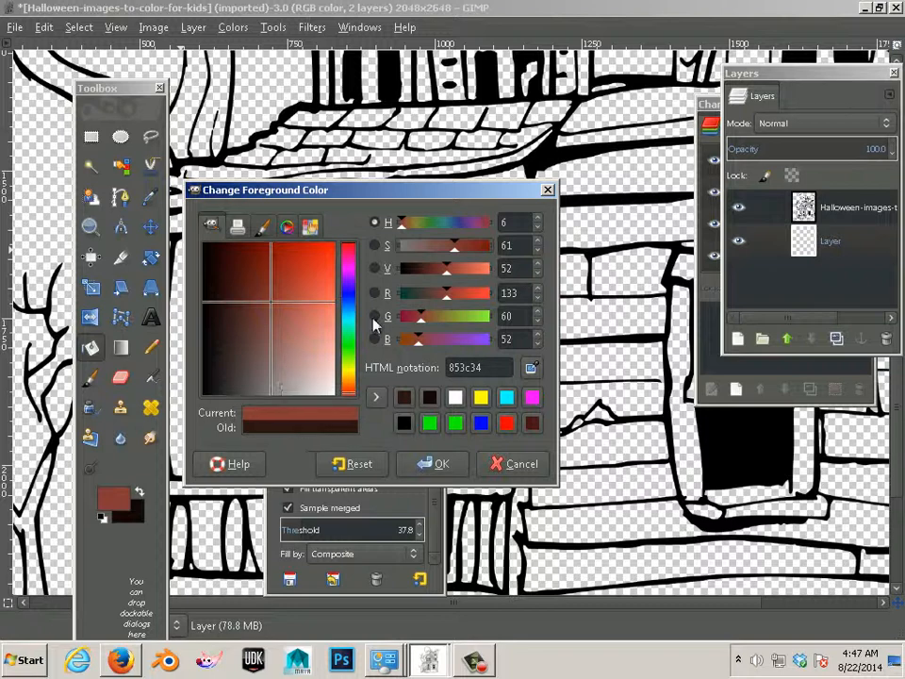
{"action": "mouse_move", "coordinate": [476, 276]}
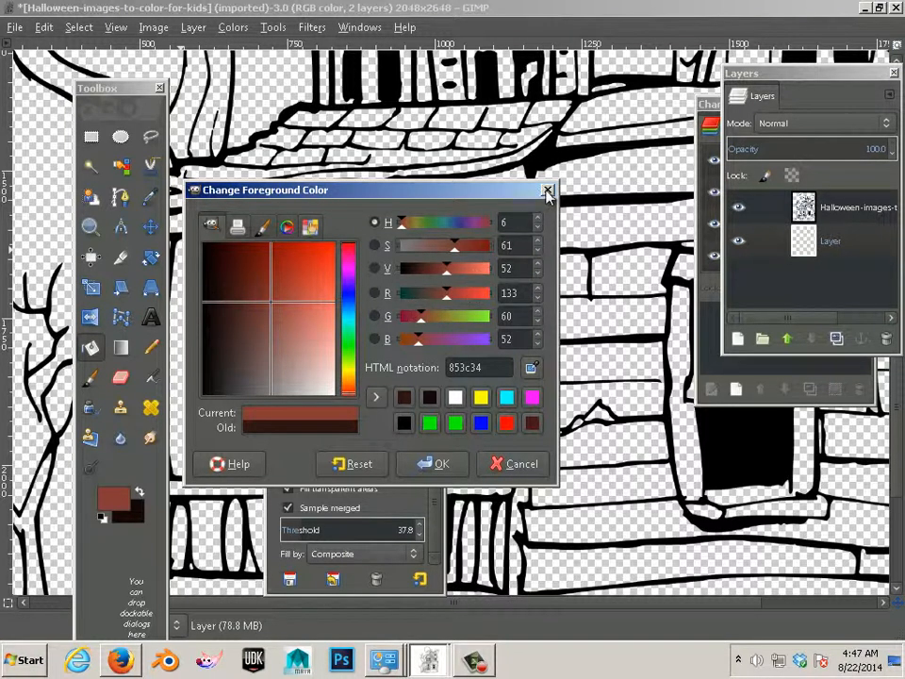
- Cancel the 853c34 trial and show the FG/BG panel's colour sliders
{"action": "left_click", "coordinate": [360, 26]}
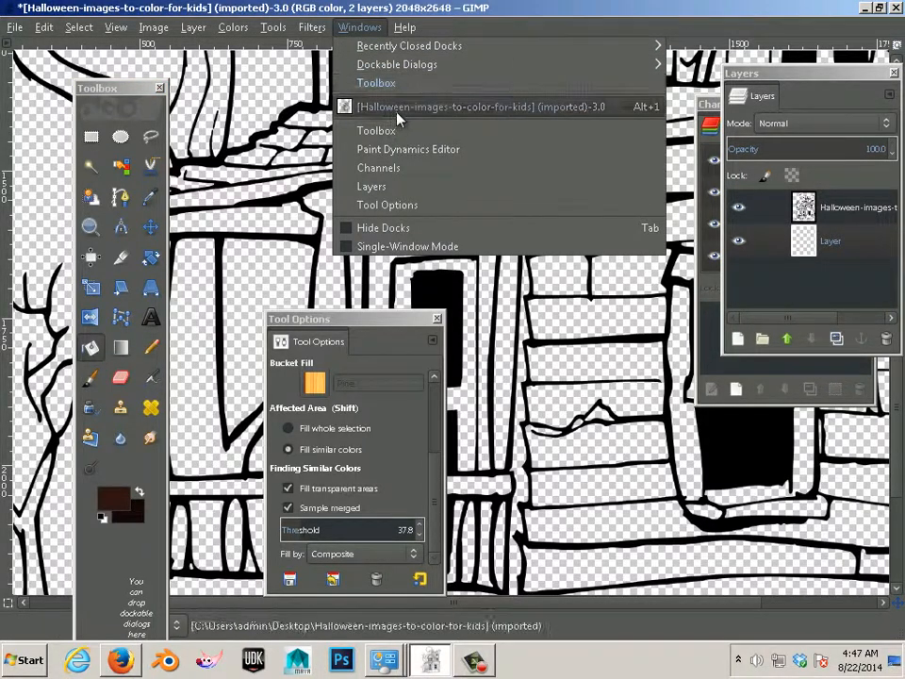
{"action": "mouse_move", "coordinate": [397, 64]}
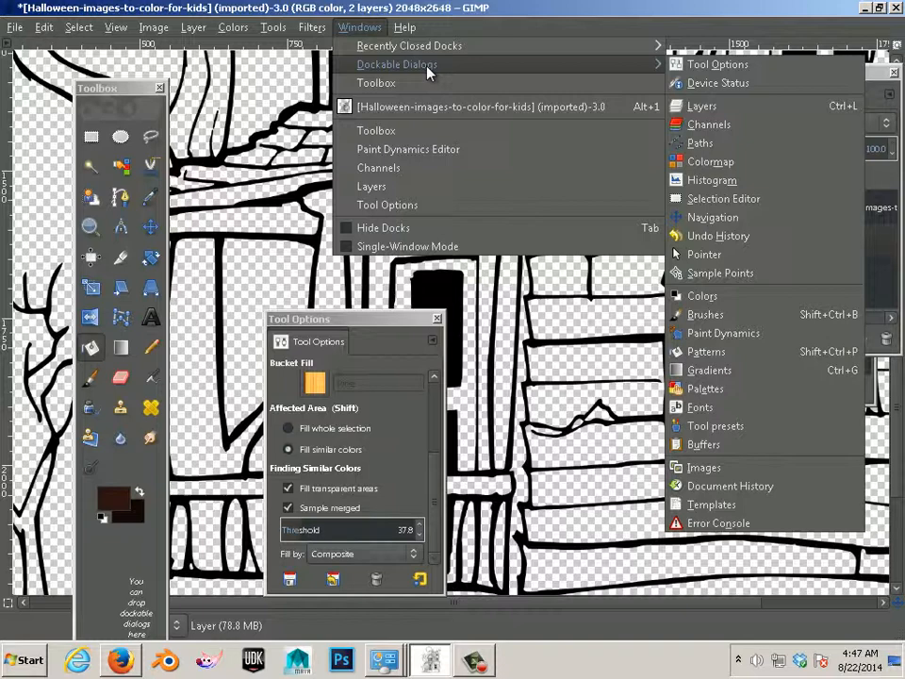
{"action": "mouse_move", "coordinate": [709, 124]}
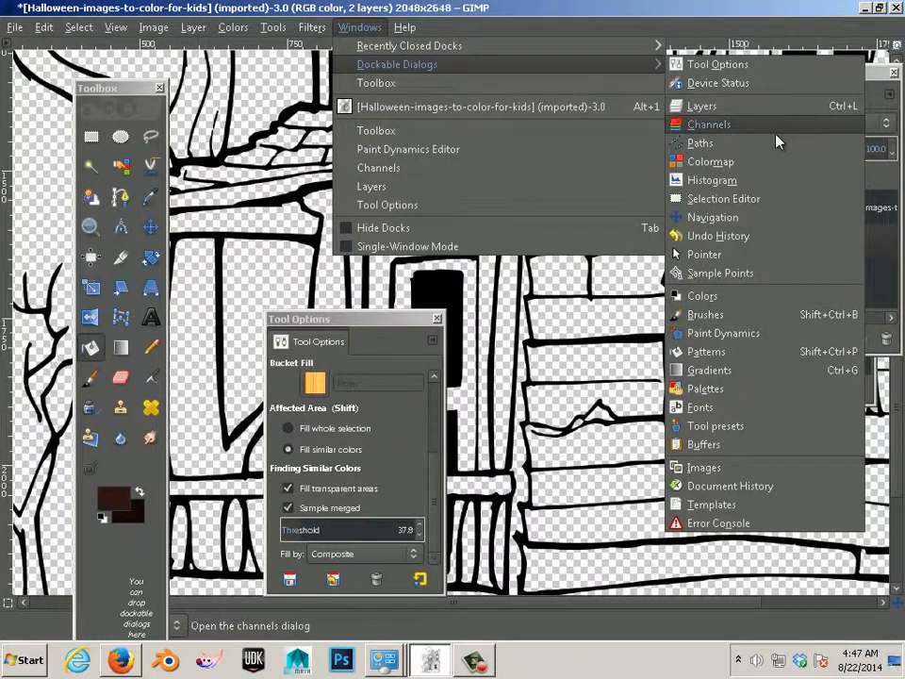
{"action": "mouse_move", "coordinate": [702, 295]}
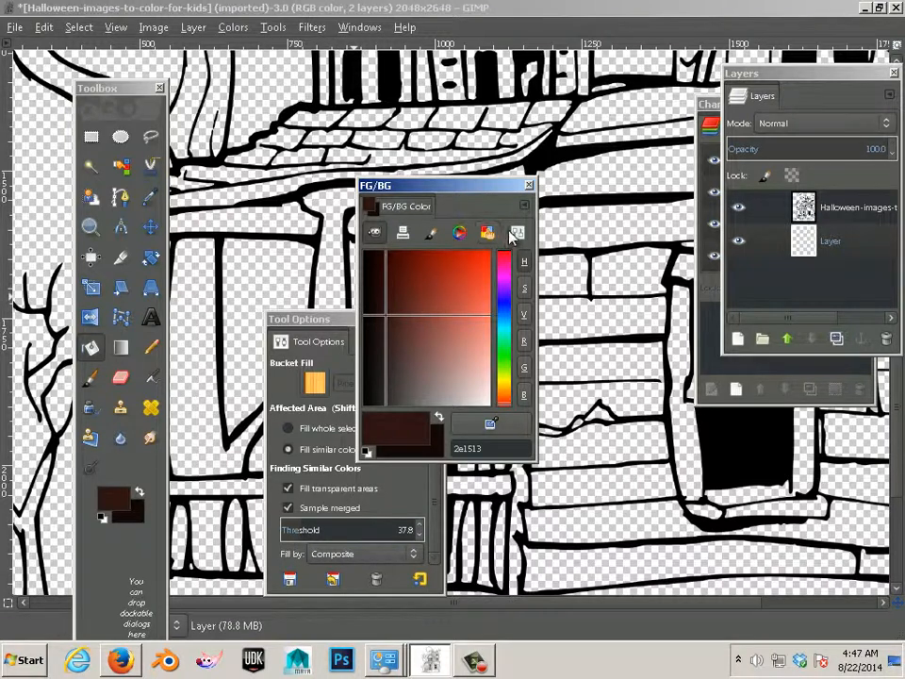
{"action": "left_click", "coordinate": [516, 232]}
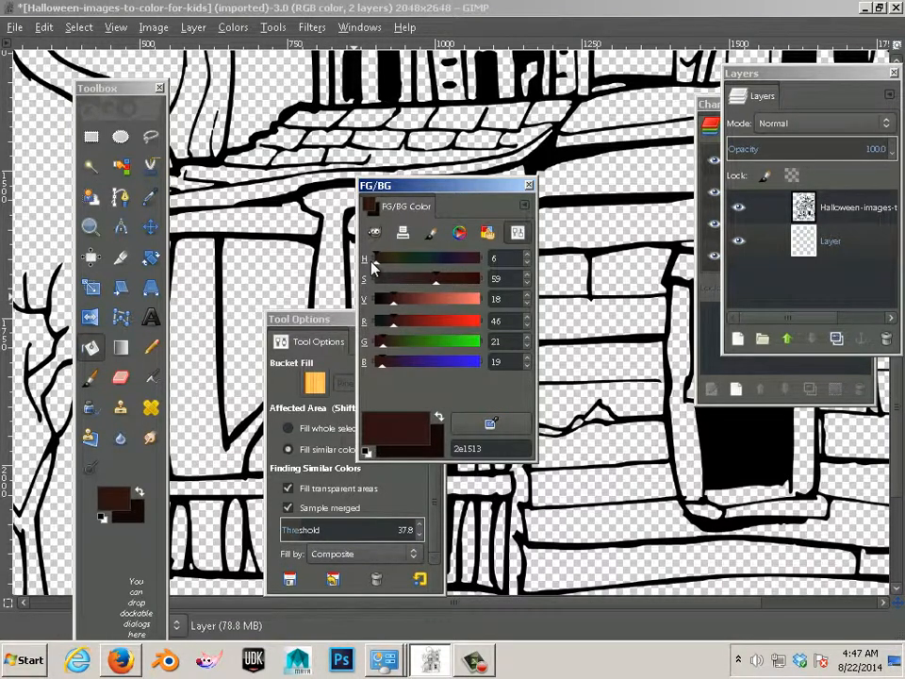
{"action": "mouse_move", "coordinate": [391, 306]}
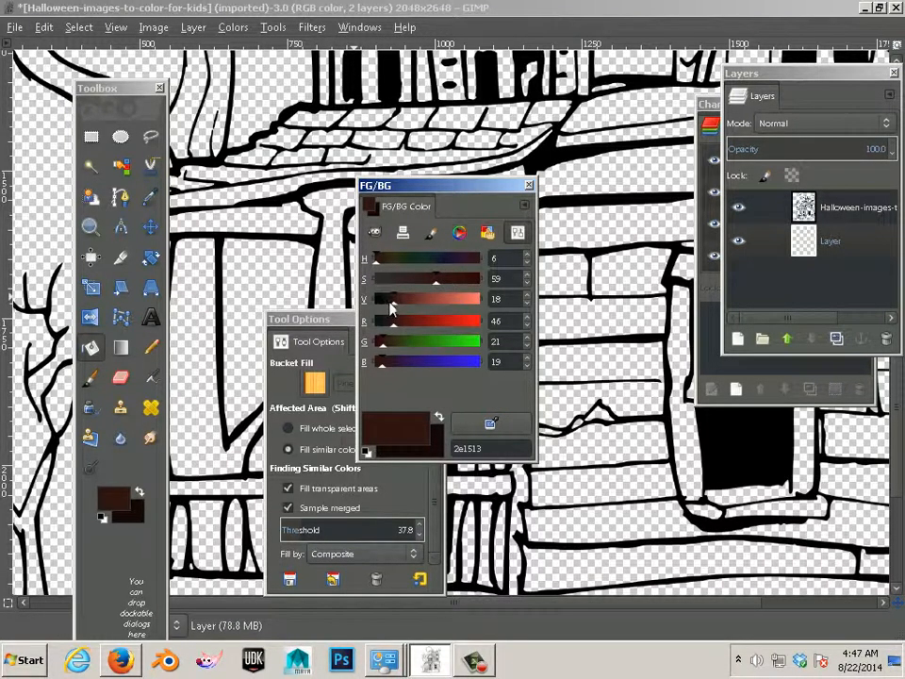
- Adjust hue, saturation and value sliders until the foreground reads brown 753f28
{"action": "left_click_drag", "start_coordinate": [392, 298], "coordinate": [400, 299]}
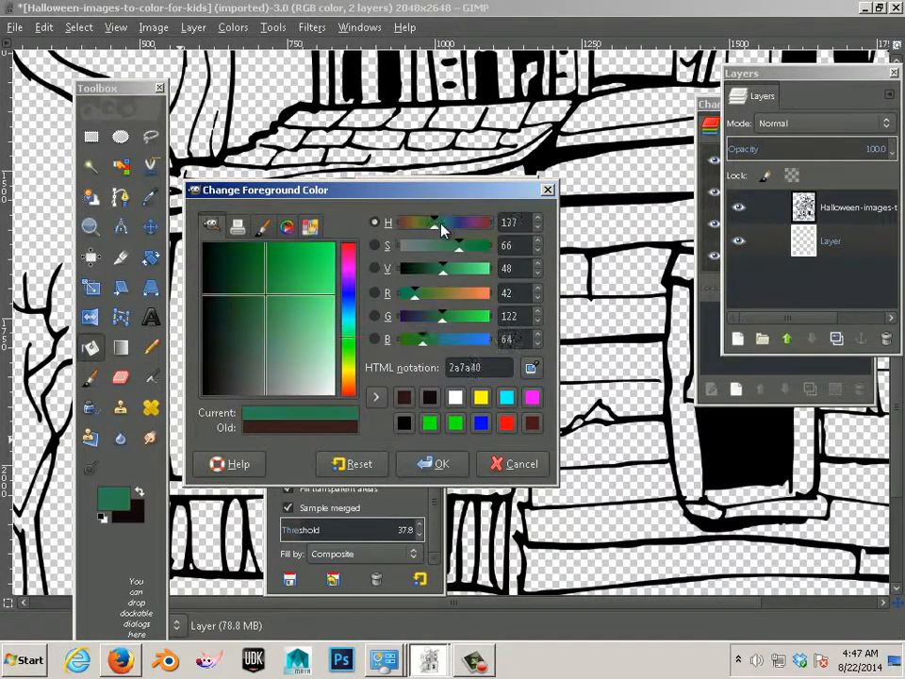
{"action": "left_click_drag", "start_coordinate": [444, 223], "coordinate": [410, 222]}
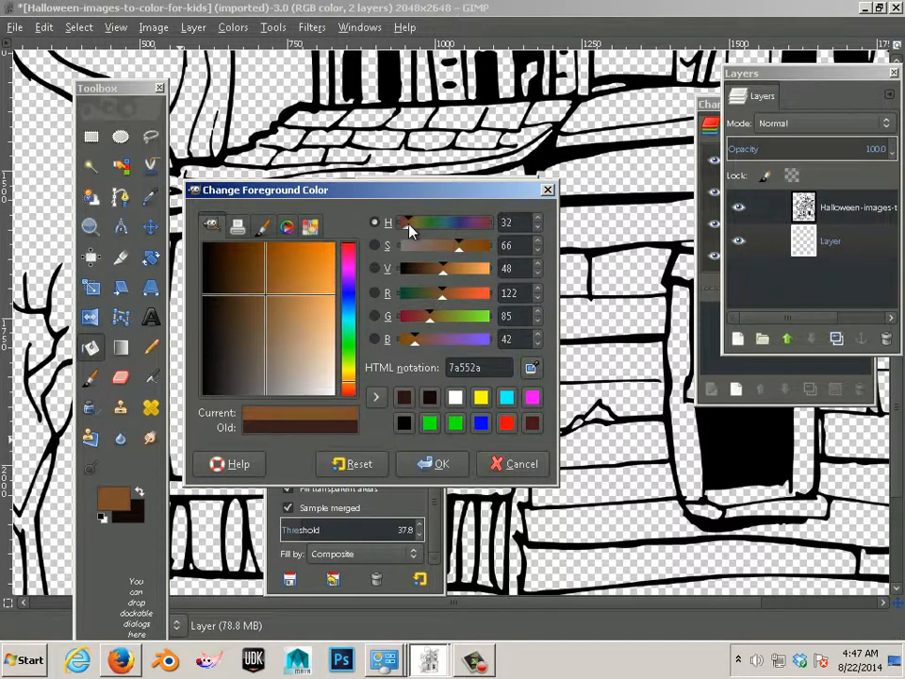
{"action": "left_click_drag", "start_coordinate": [409, 224], "coordinate": [404, 223]}
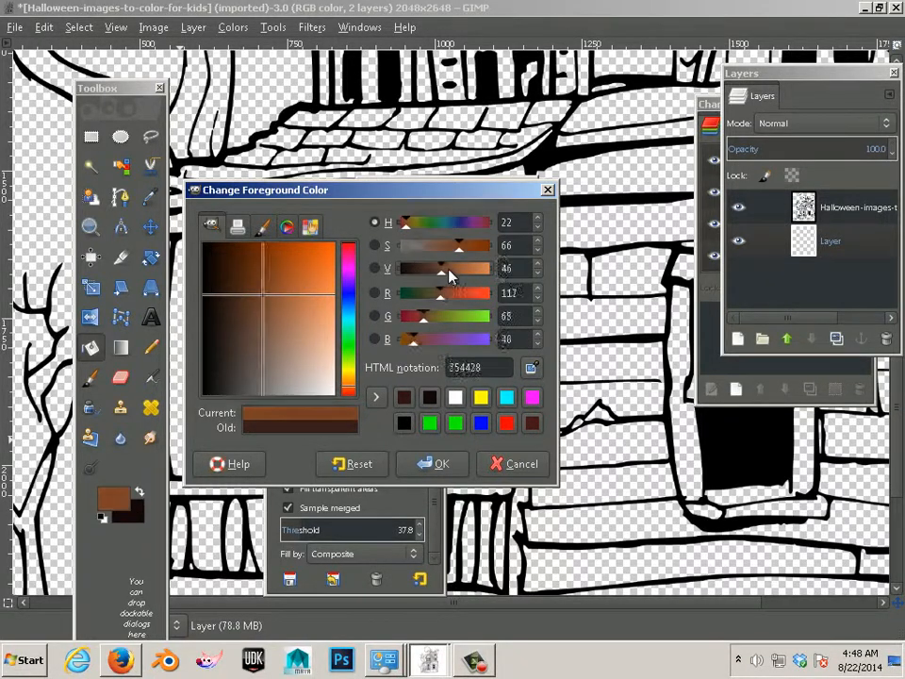
{"action": "left_click_drag", "start_coordinate": [443, 268], "coordinate": [415, 283]}
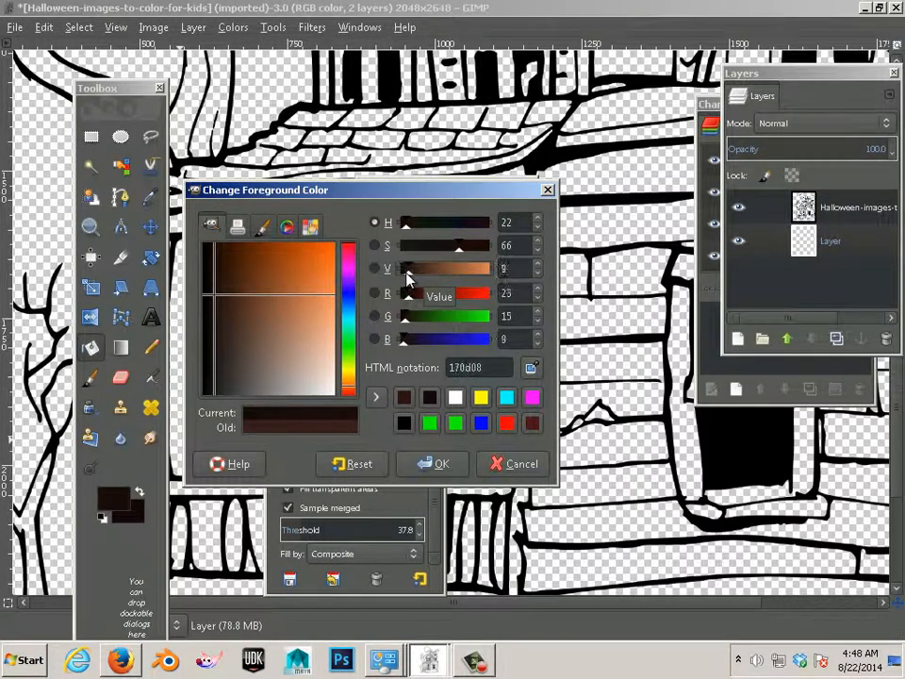
{"action": "left_click", "coordinate": [316, 288]}
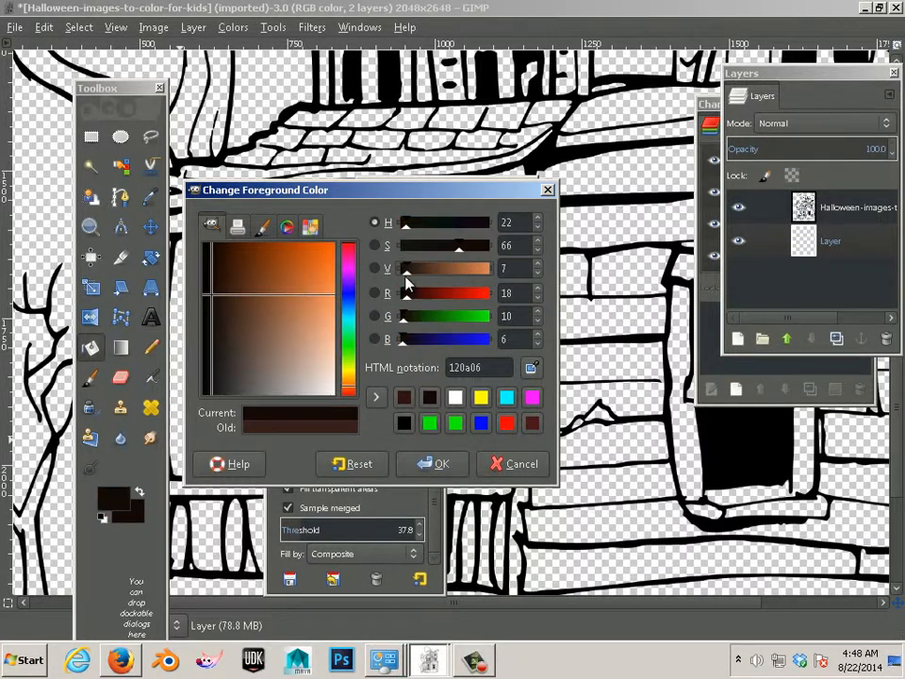
{"action": "left_click_drag", "start_coordinate": [405, 269], "coordinate": [472, 269]}
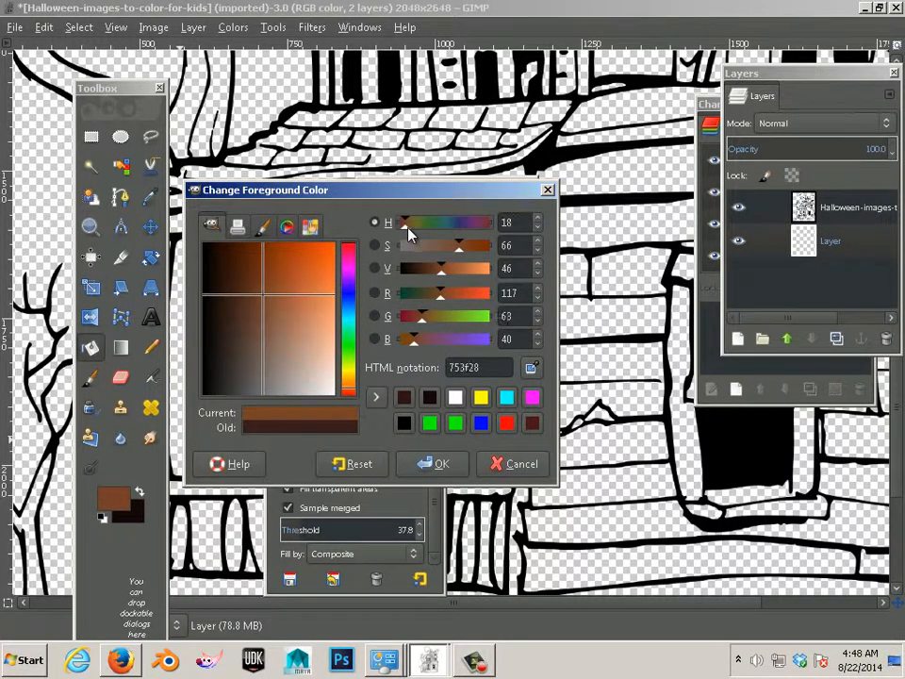
- Shift the hue slider to 32 so the foreground becomes golden brown 5c401f
{"action": "left_click_drag", "start_coordinate": [410, 222], "coordinate": [462, 221]}
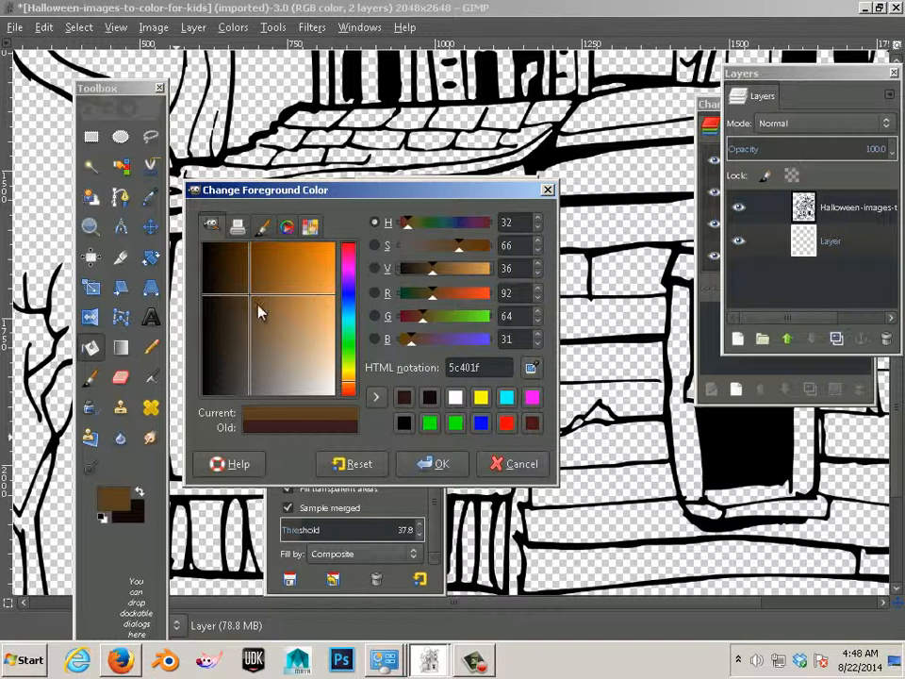
{"action": "mouse_move", "coordinate": [214, 304]}
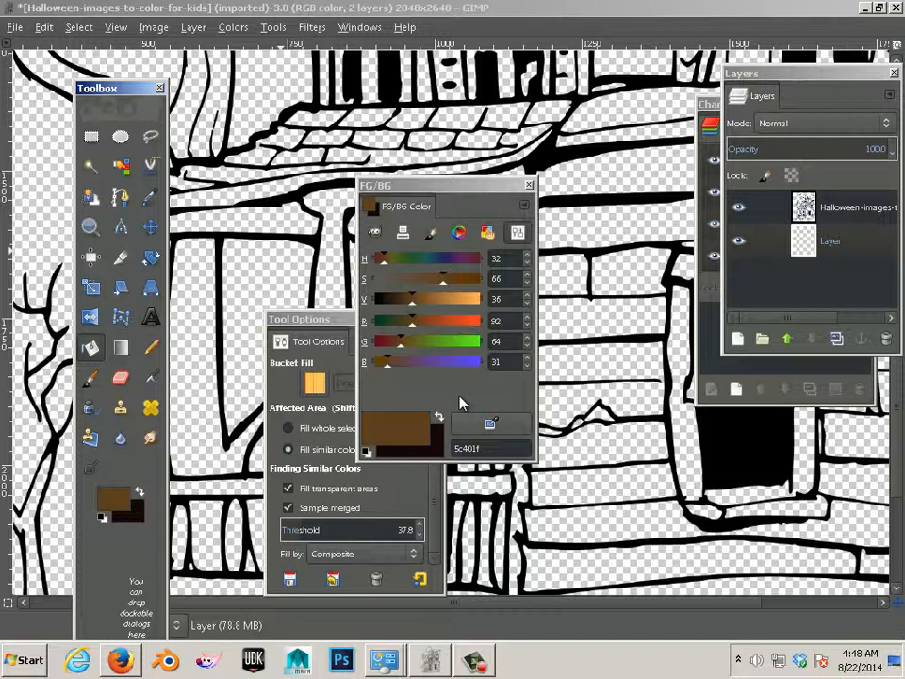
- Close the colour panel, select the empty Layer, and bucket-fill the upper wall planks brown
{"action": "left_click", "coordinate": [529, 185]}
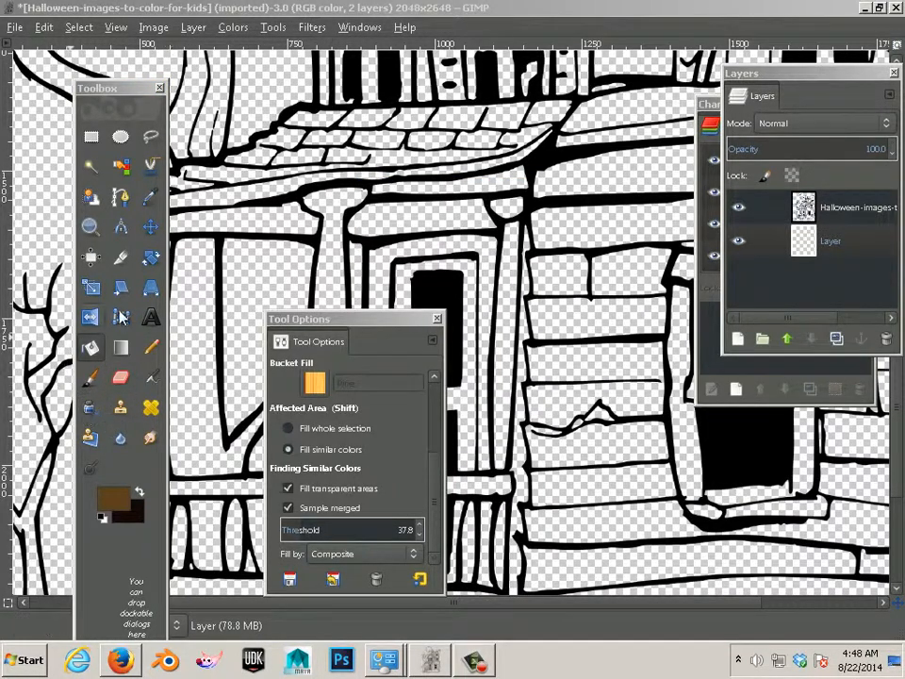
{"action": "left_click", "coordinate": [557, 273]}
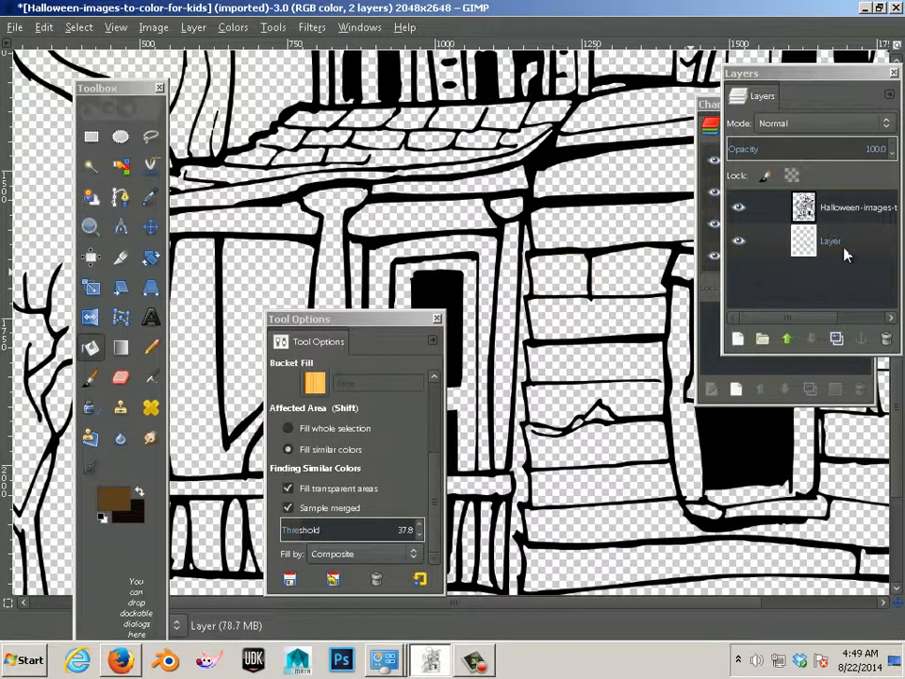
{"action": "left_click", "coordinate": [613, 288]}
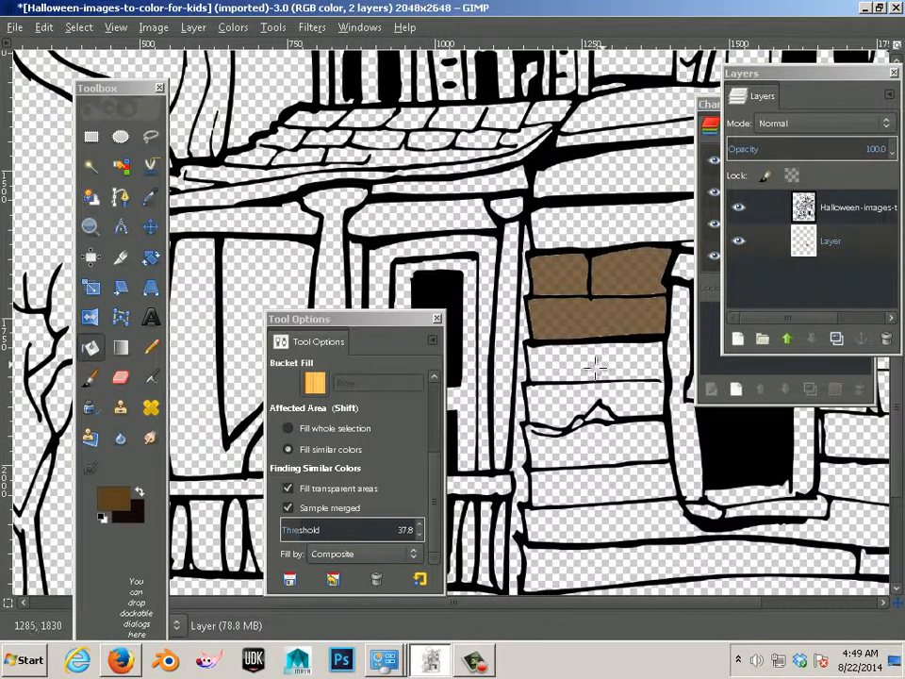
{"action": "scroll", "scroll_direction": "up", "scroll_amount": 3}
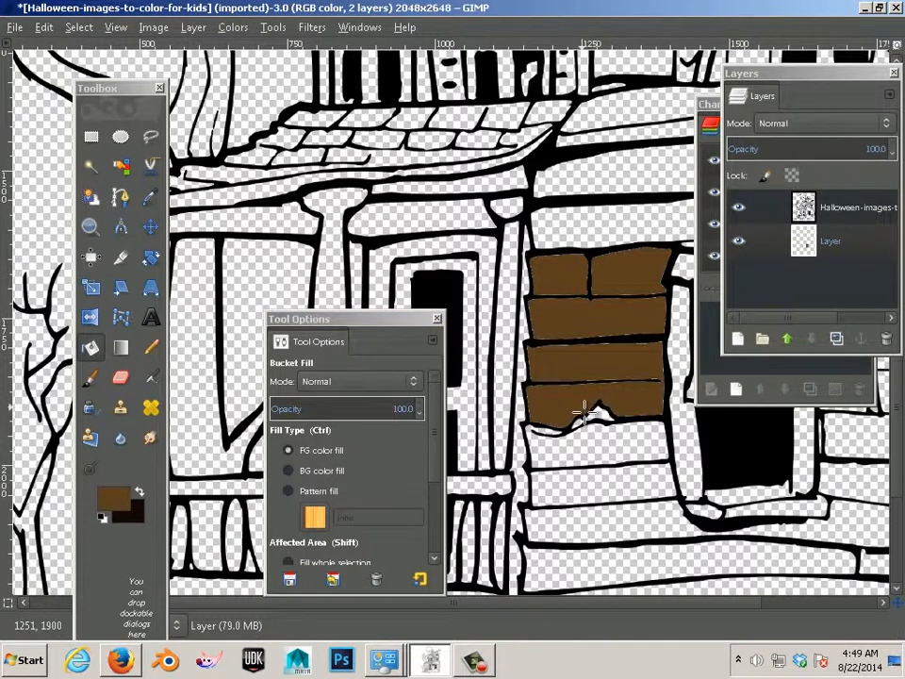
- Fill the lowest planks, set fill threshold to 132.5, and fill the long base band brown
{"action": "left_click", "coordinate": [589, 429]}
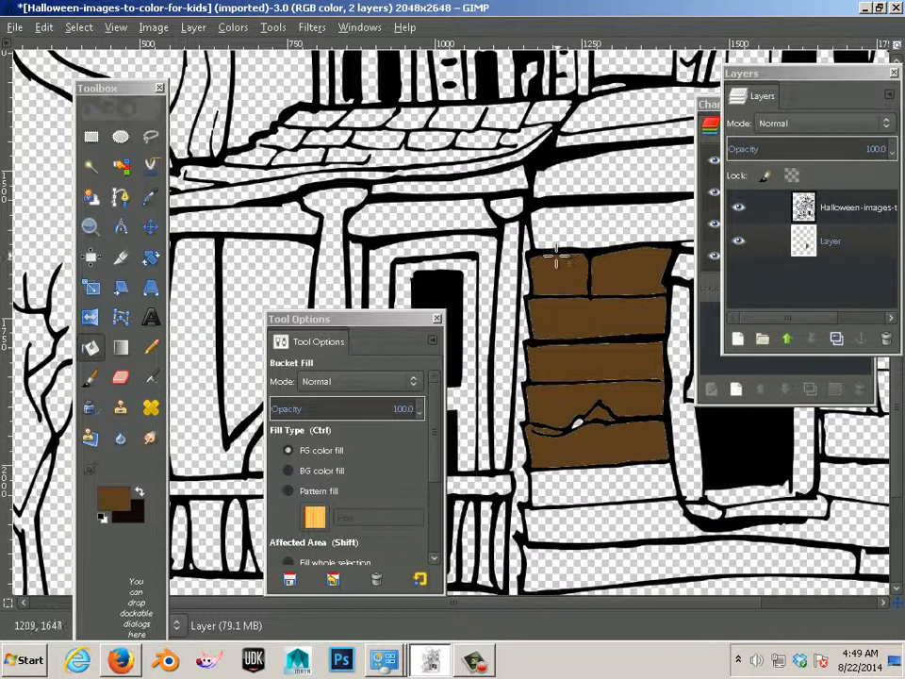
{"action": "scroll", "scroll_direction": "down", "scroll_amount": 3}
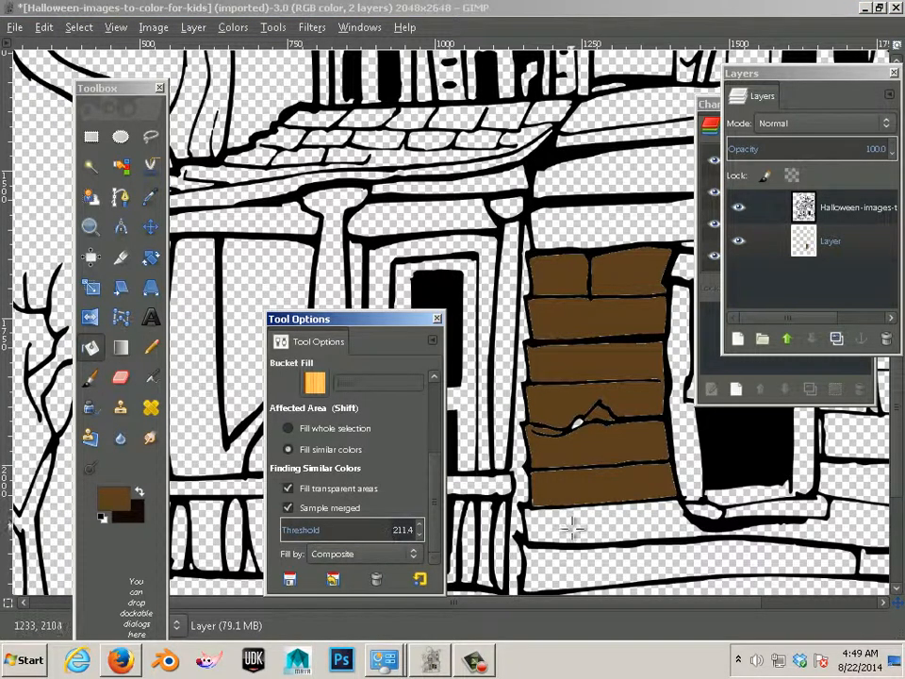
{"action": "left_click", "coordinate": [377, 189]}
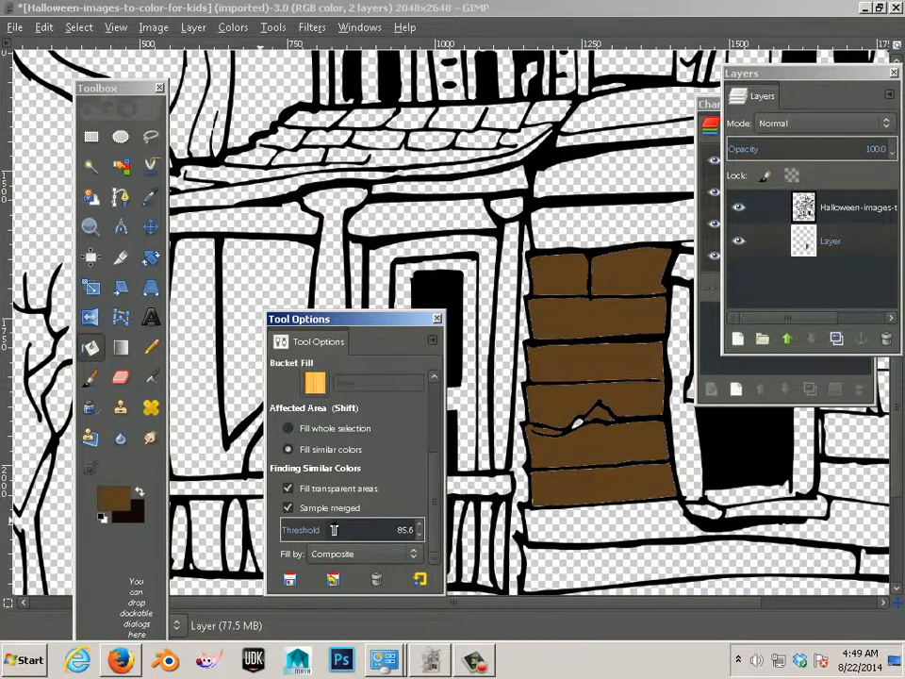
{"action": "left_click", "coordinate": [557, 533]}
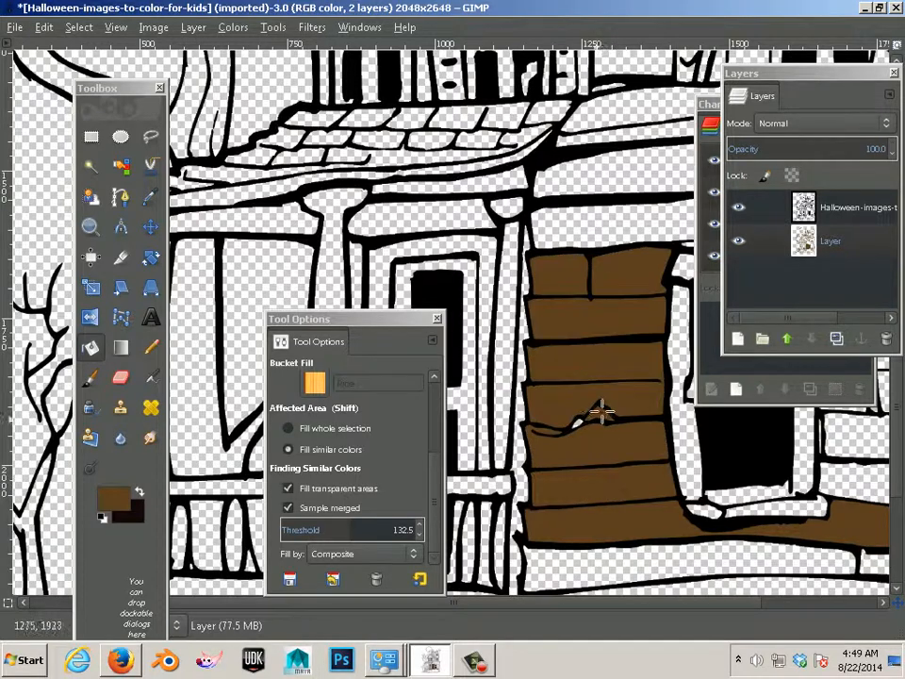
- Bucket-fill the far-right wall planks and the upper tower boards with brown
{"action": "left_click", "coordinate": [556, 255]}
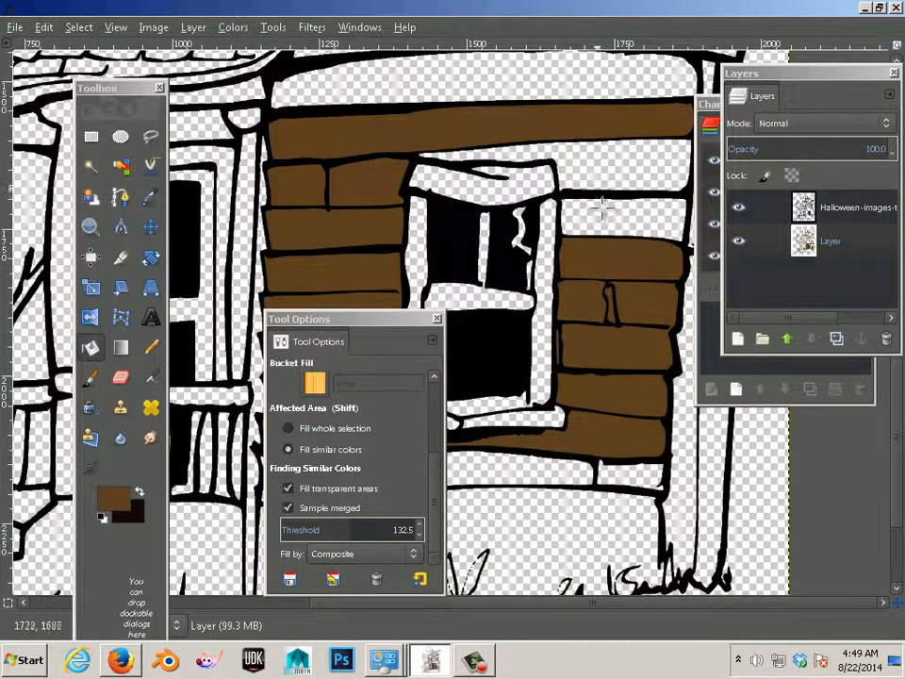
{"action": "left_click", "coordinate": [523, 174]}
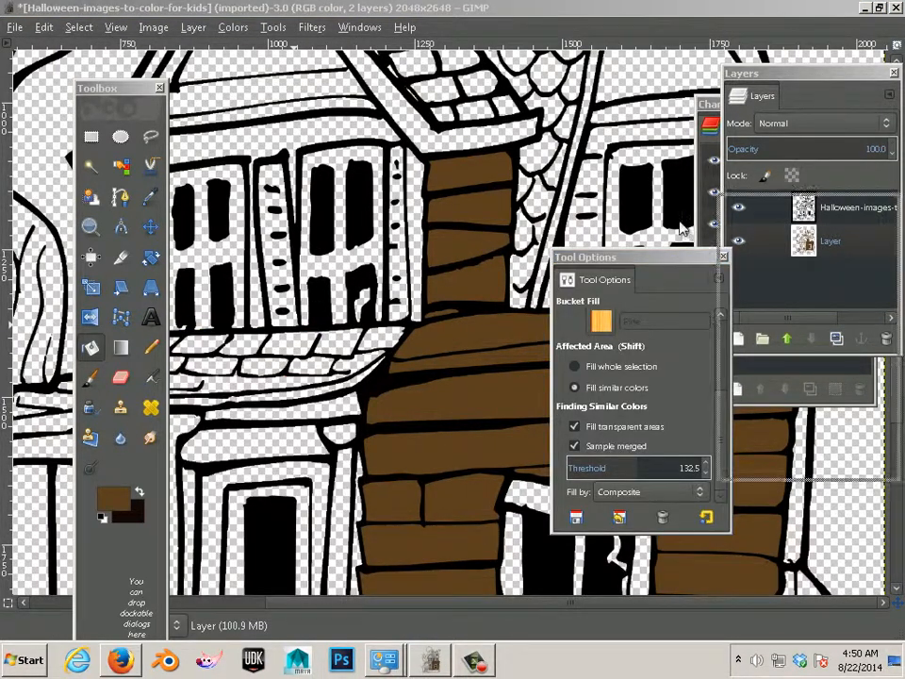
- Adjust the foreground hue and value to dark green-teal 1f5b3f
{"action": "left_click", "coordinate": [111, 495]}
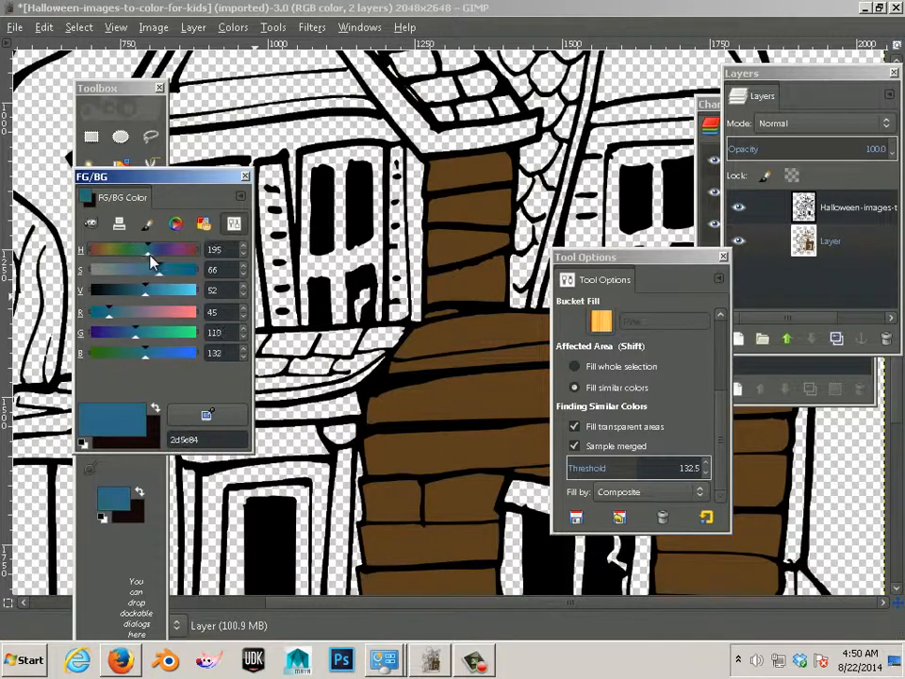
{"action": "left_click_drag", "start_coordinate": [149, 249], "coordinate": [189, 249]}
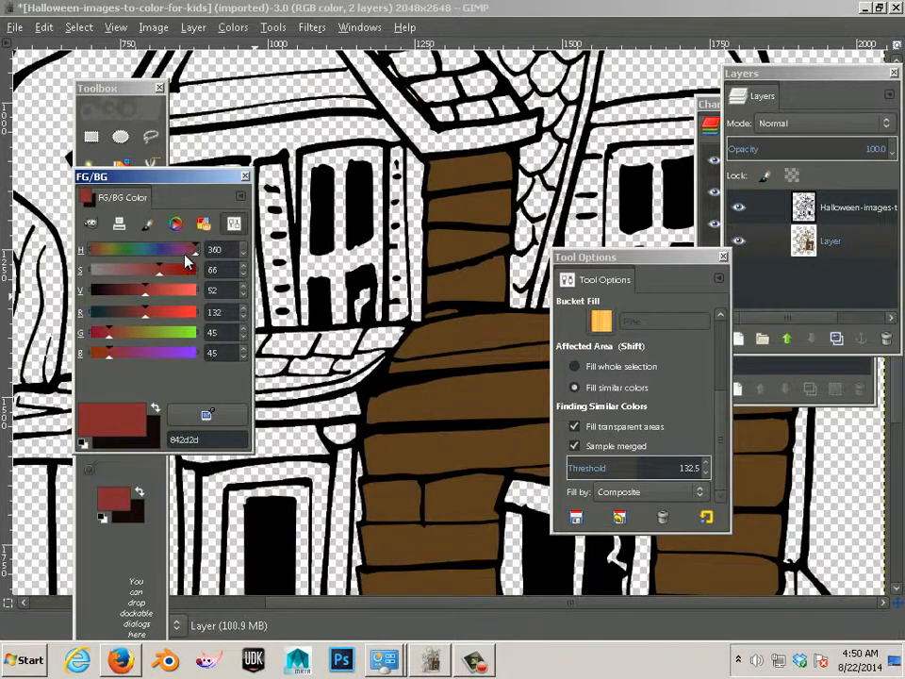
{"action": "left_click_drag", "start_coordinate": [184, 249], "coordinate": [104, 249]}
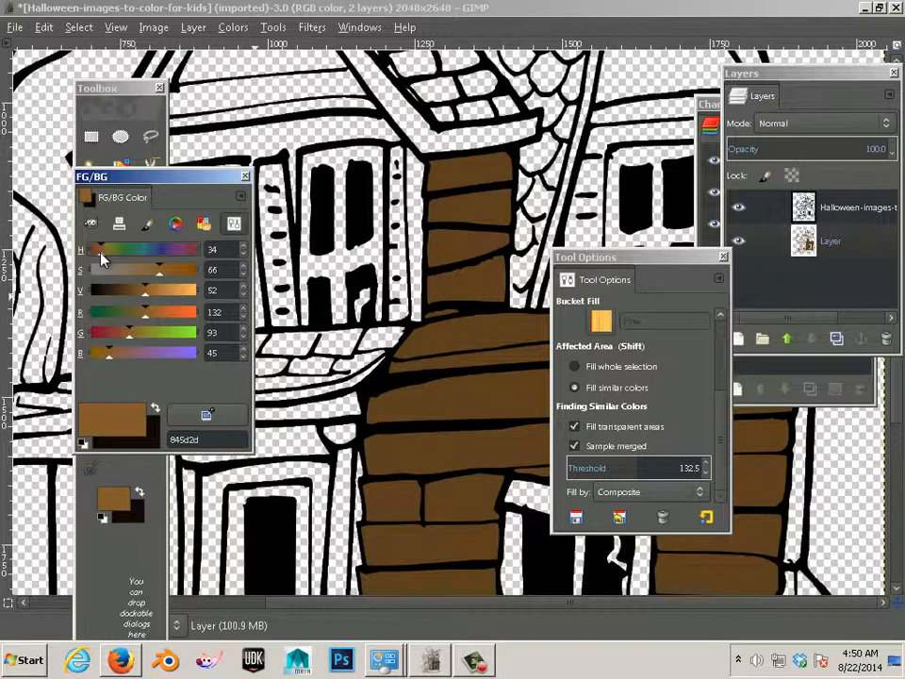
{"action": "left_click_drag", "start_coordinate": [102, 249], "coordinate": [146, 249]}
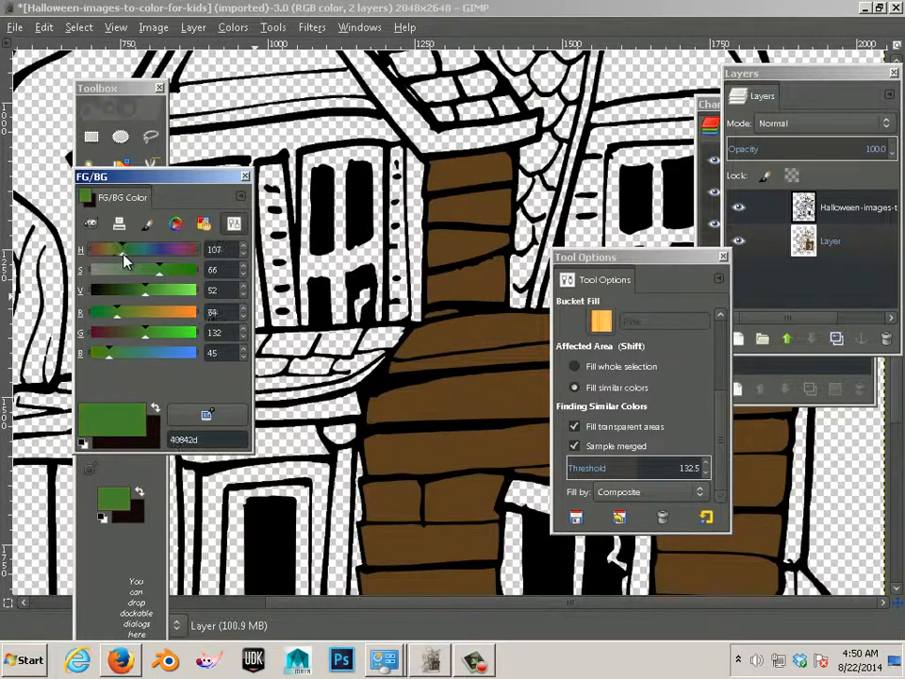
{"action": "left_click_drag", "start_coordinate": [140, 249], "coordinate": [122, 249]}
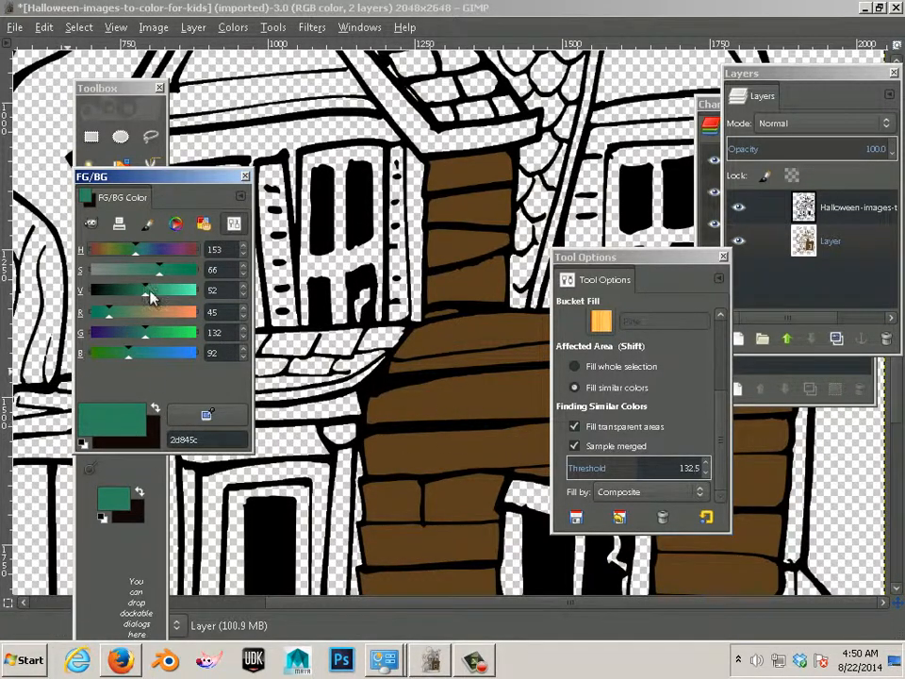
{"action": "left_click_drag", "start_coordinate": [149, 289], "coordinate": [135, 302]}
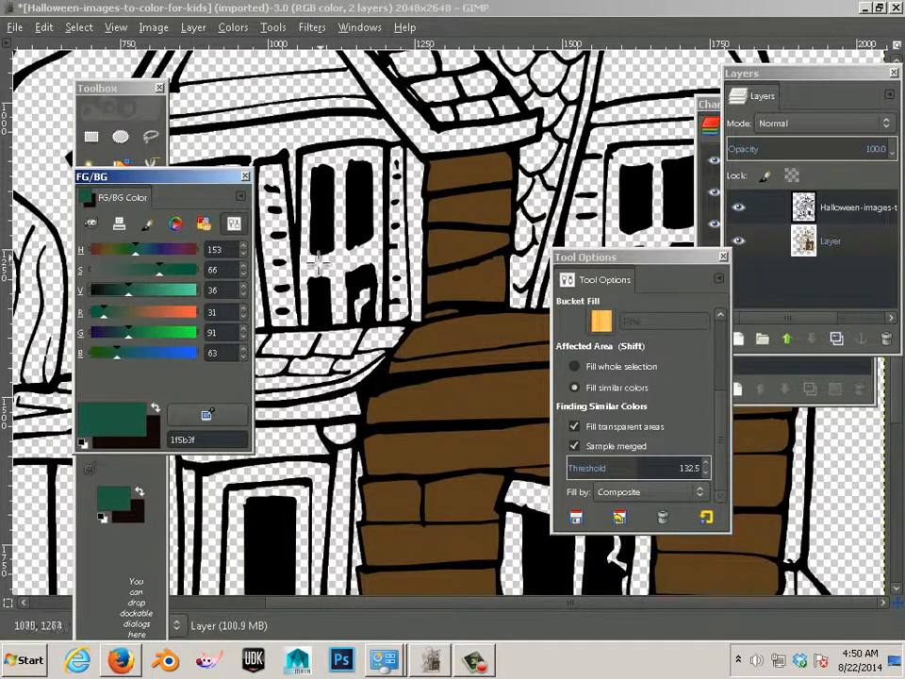
- Bucket-fill the upper front shutters teal, then shift the hue to bluer teal 1f585b
{"action": "left_click", "coordinate": [330, 217]}
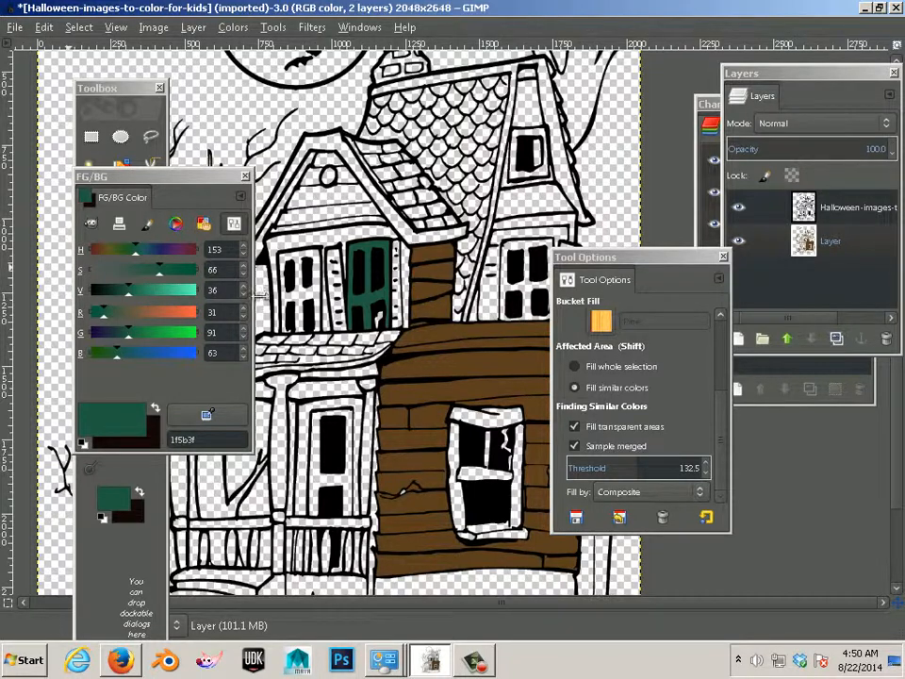
{"action": "left_click", "coordinate": [335, 282]}
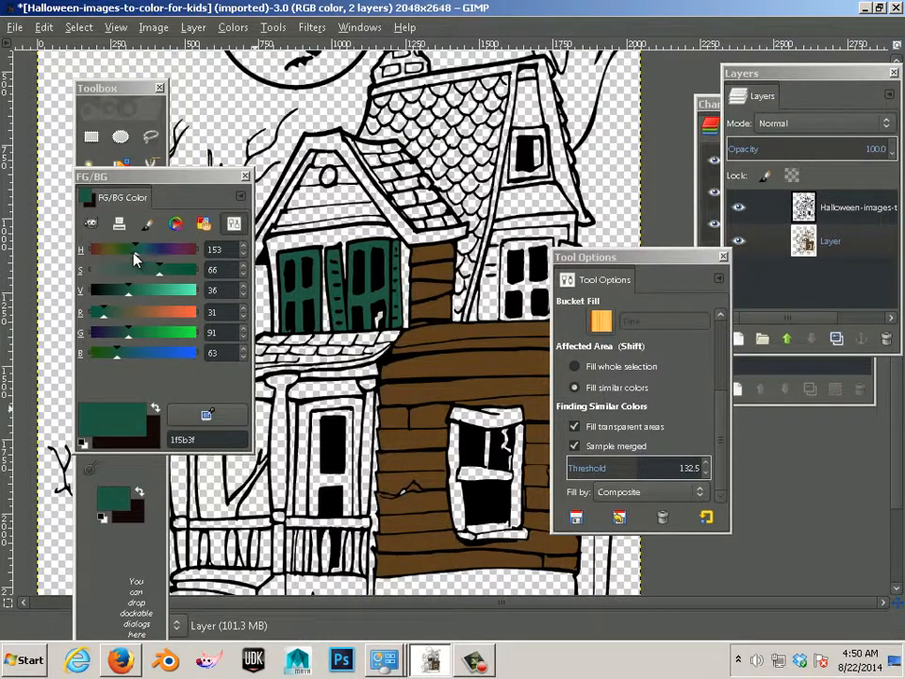
{"action": "left_click_drag", "start_coordinate": [135, 248], "coordinate": [143, 249]}
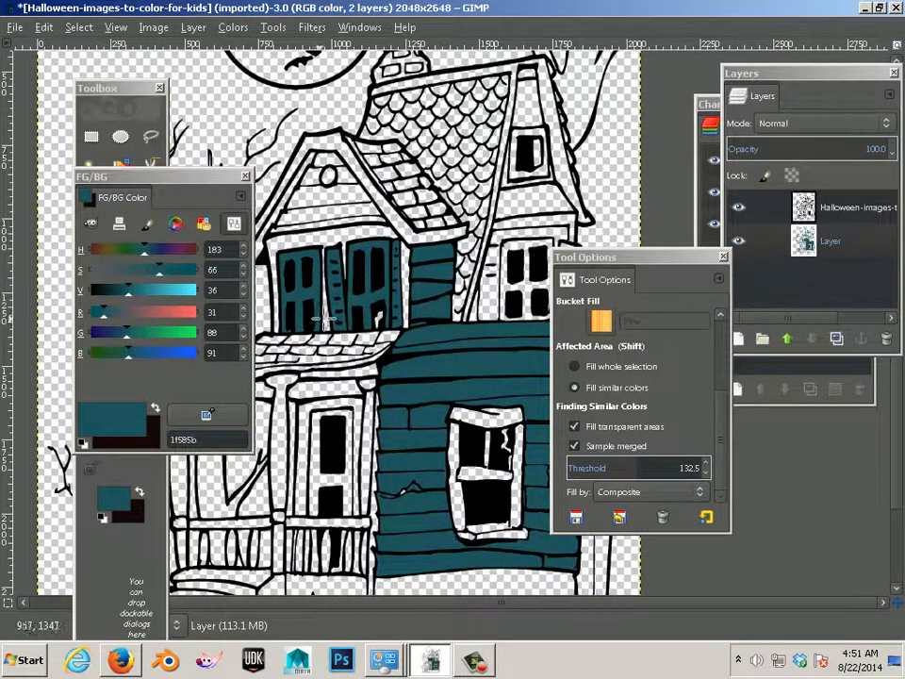
{"action": "mouse_move", "coordinate": [357, 314]}
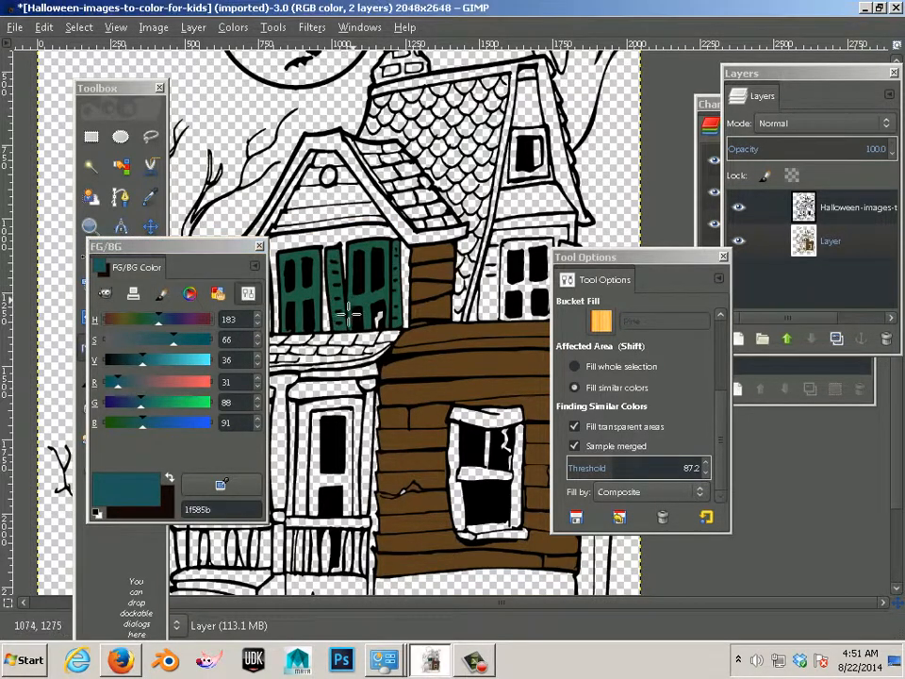
- Fill the lower porch window frame parts with bluer teal 1f585b
{"action": "triple_click", "coordinate": [639, 468]}
{"action": "type", "text": "26.8"}
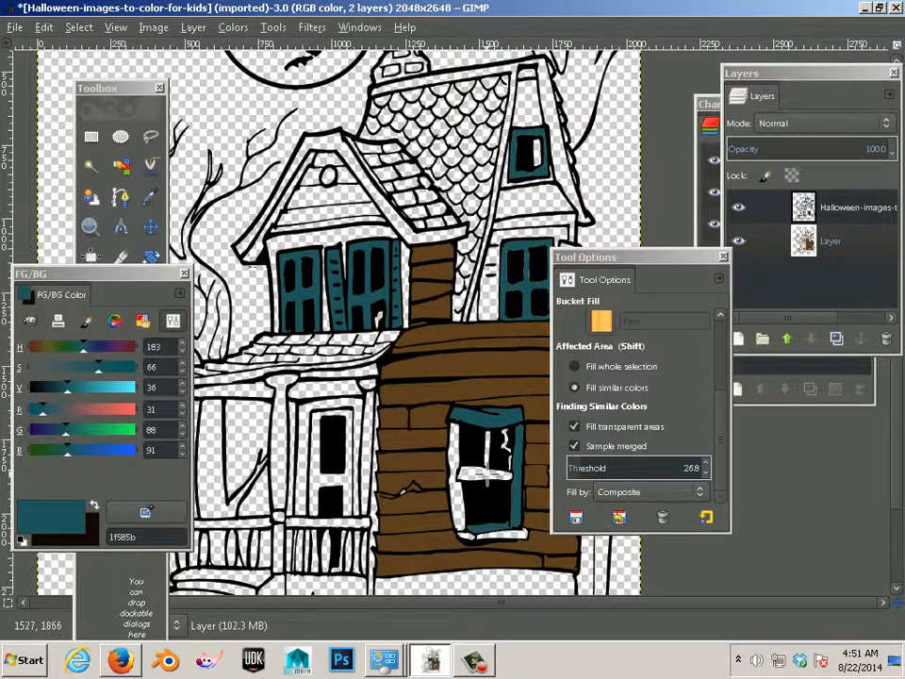
{"action": "left_click", "coordinate": [481, 481]}
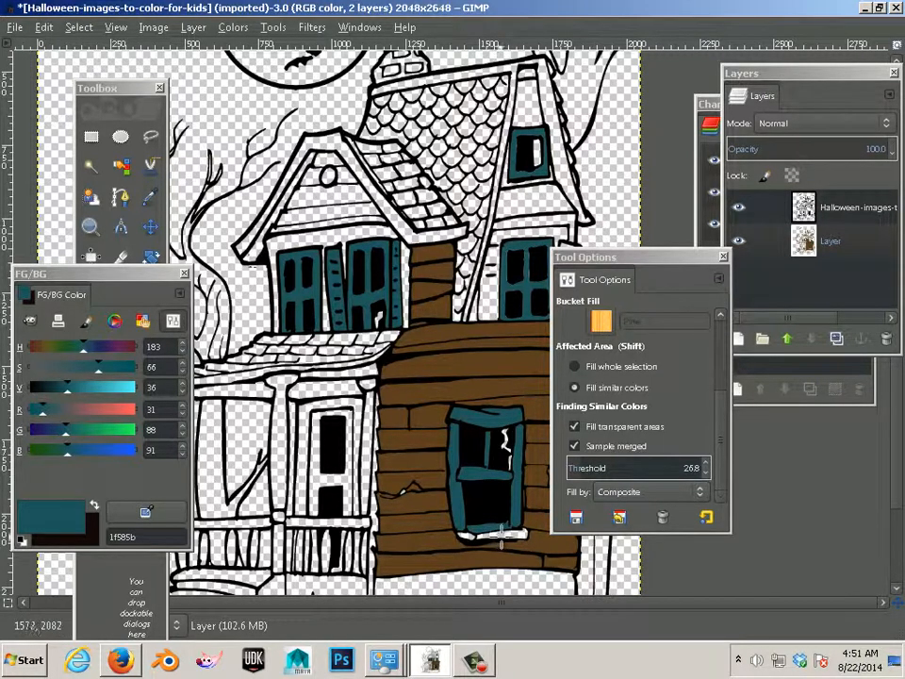
{"action": "left_click", "coordinate": [481, 532]}
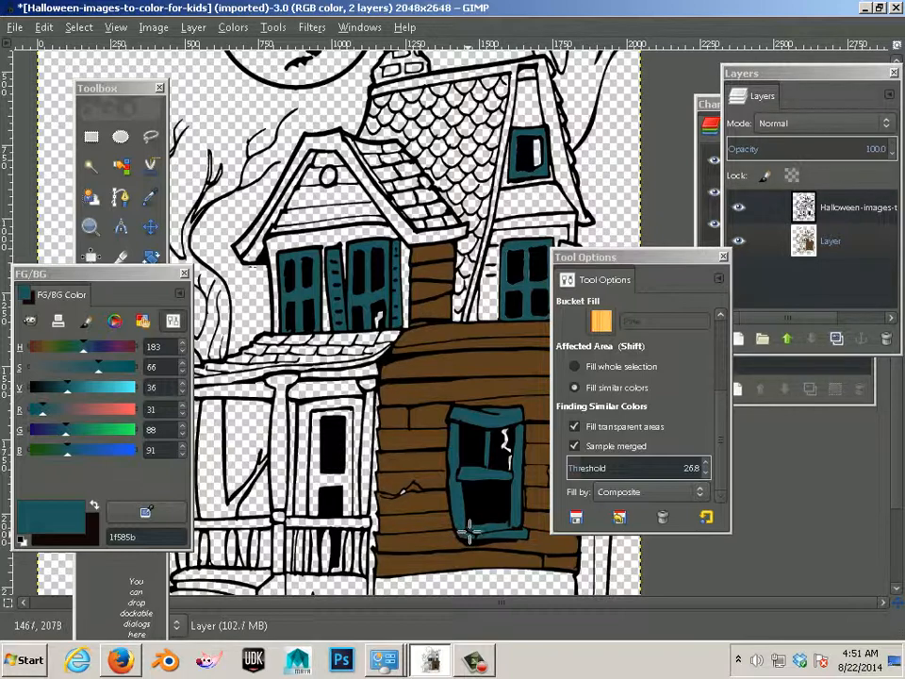
{"action": "mouse_move", "coordinate": [444, 344]}
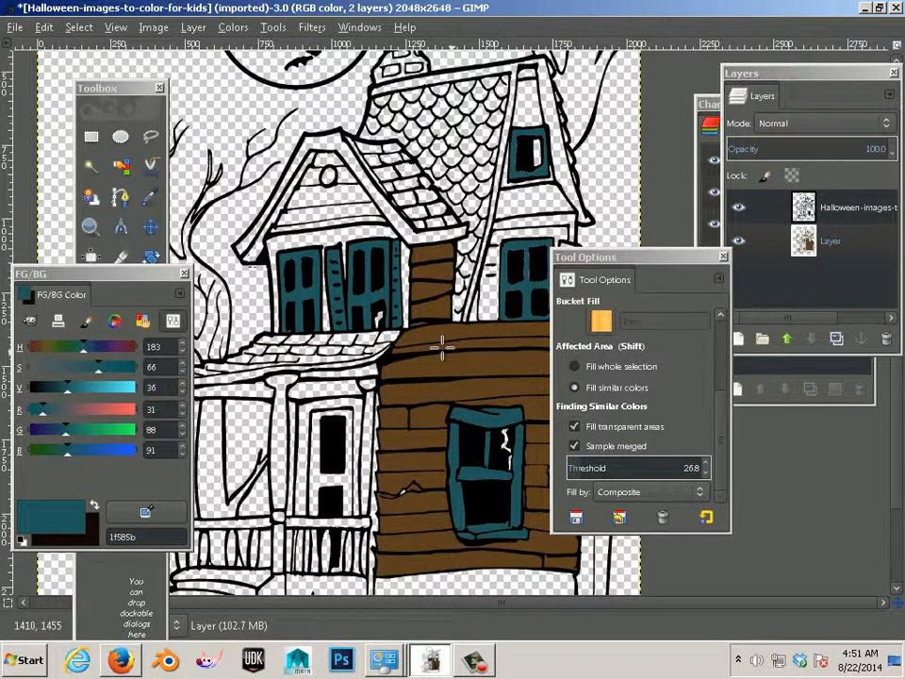
{"action": "mouse_move", "coordinate": [439, 412]}
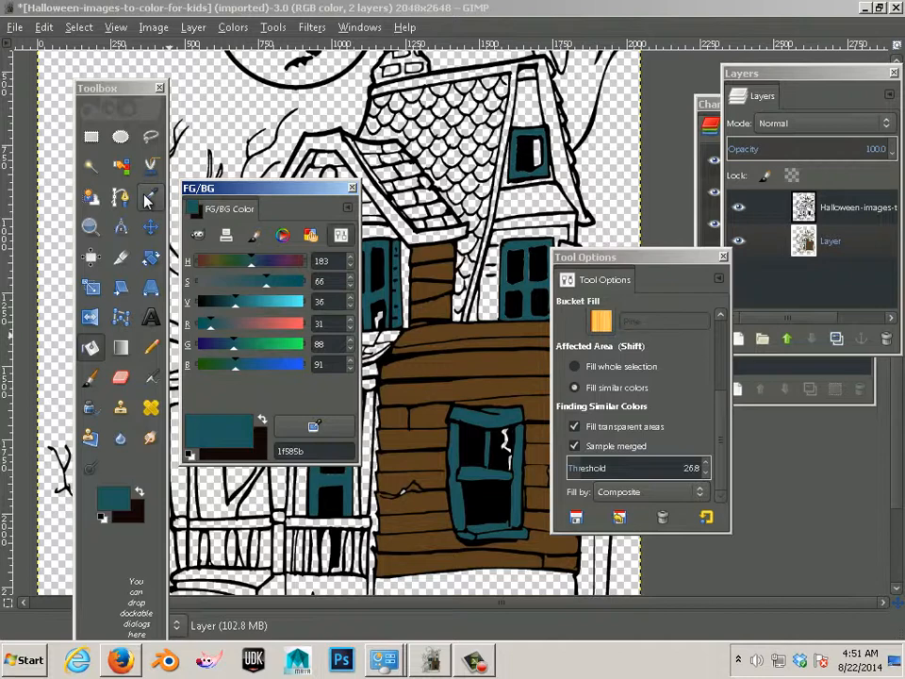
- Activate the Color Picker and check its Ctrl+B entry in Keyboard Shortcuts, then close
{"action": "left_click", "coordinate": [149, 197]}
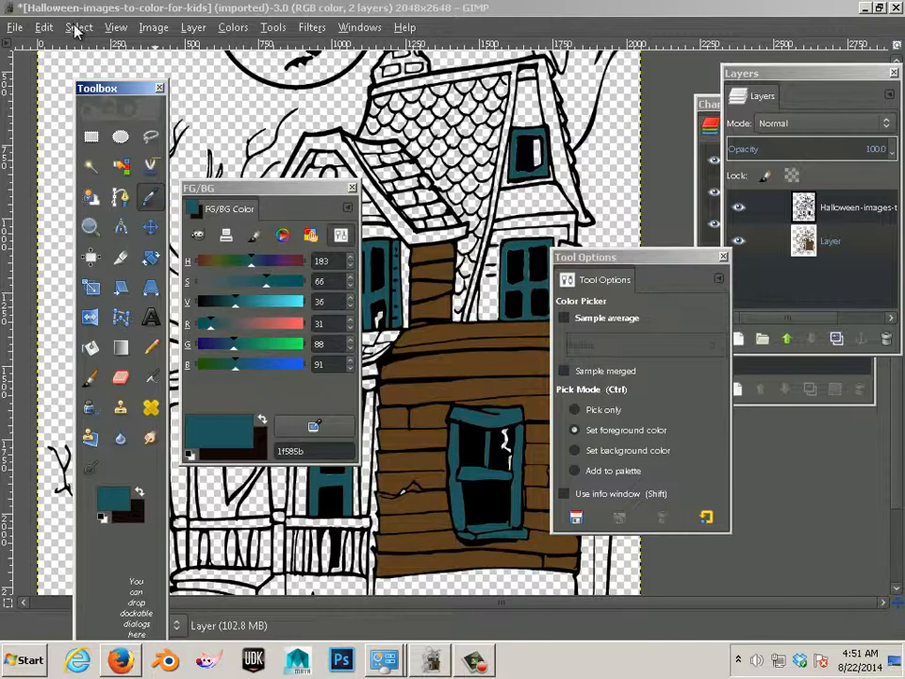
{"action": "left_click", "coordinate": [44, 26]}
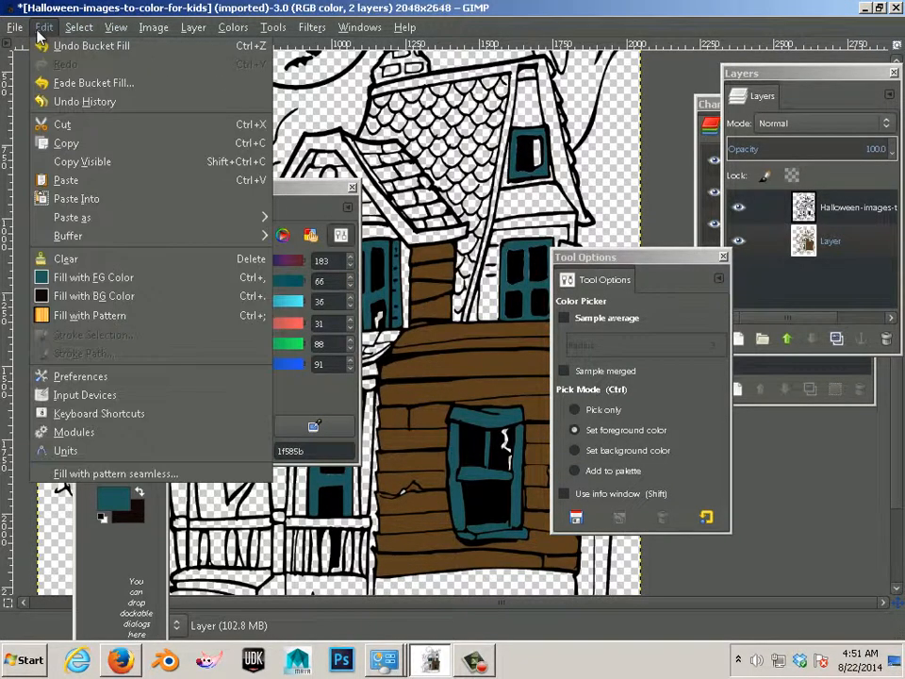
{"action": "mouse_move", "coordinate": [99, 413]}
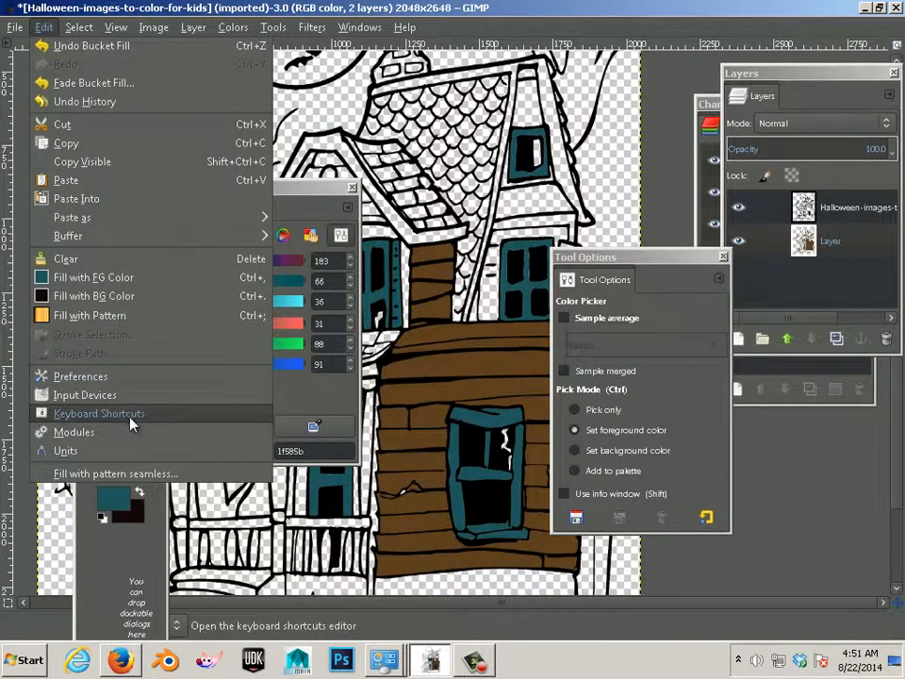
{"action": "left_click", "coordinate": [99, 413]}
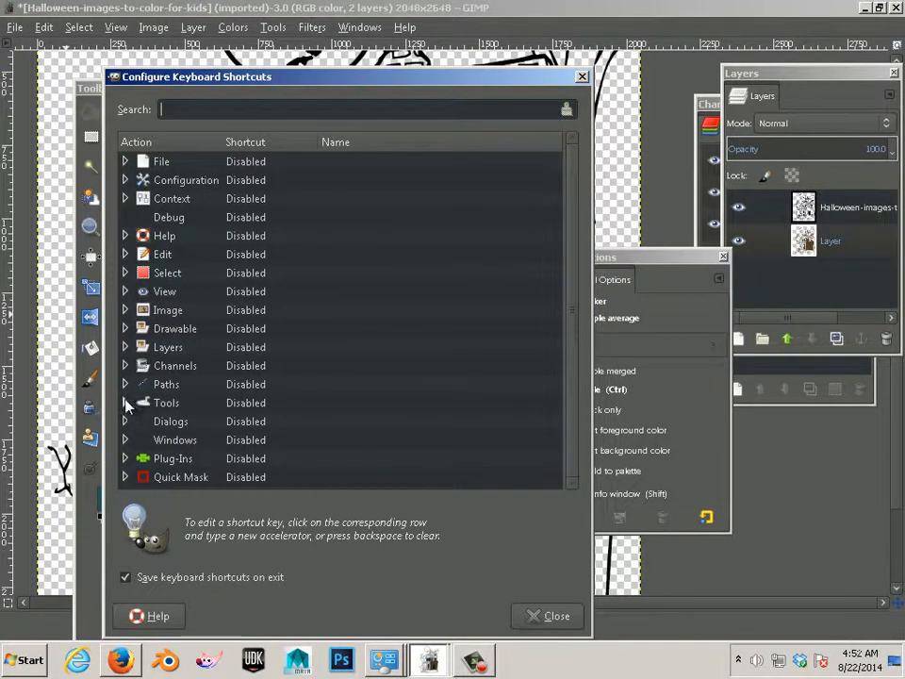
{"action": "left_click", "coordinate": [125, 403]}
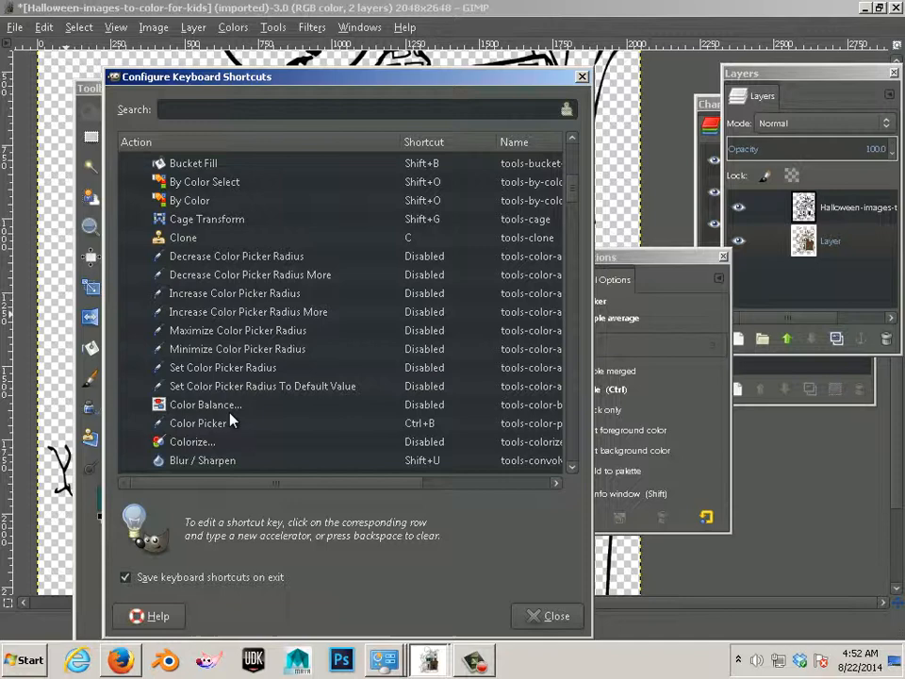
{"action": "left_click", "coordinate": [198, 422]}
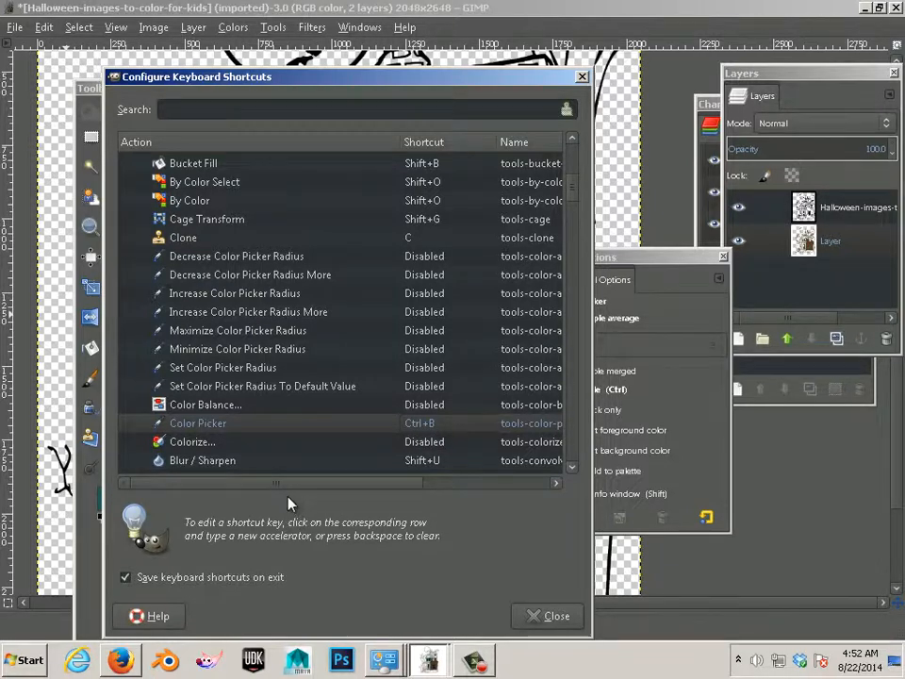
{"action": "mouse_move", "coordinate": [61, 410]}
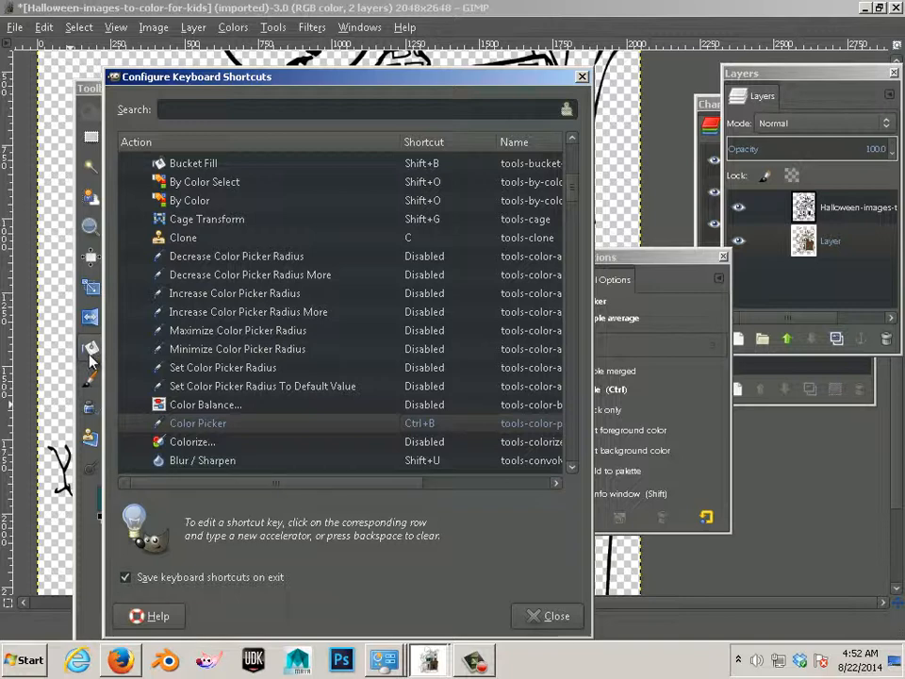
{"action": "mouse_move", "coordinate": [500, 179]}
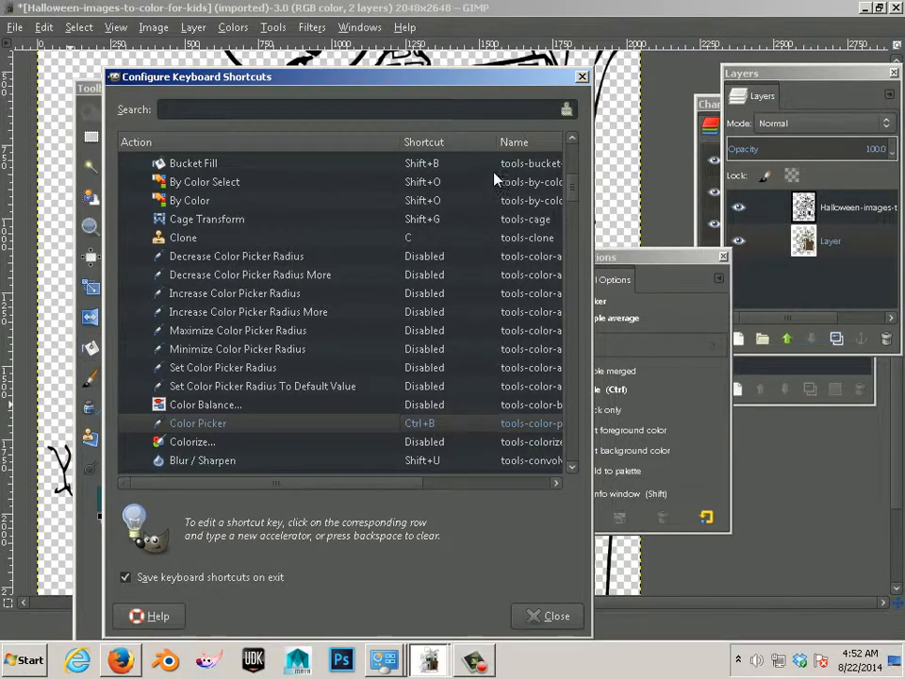
{"action": "left_click", "coordinate": [556, 616]}
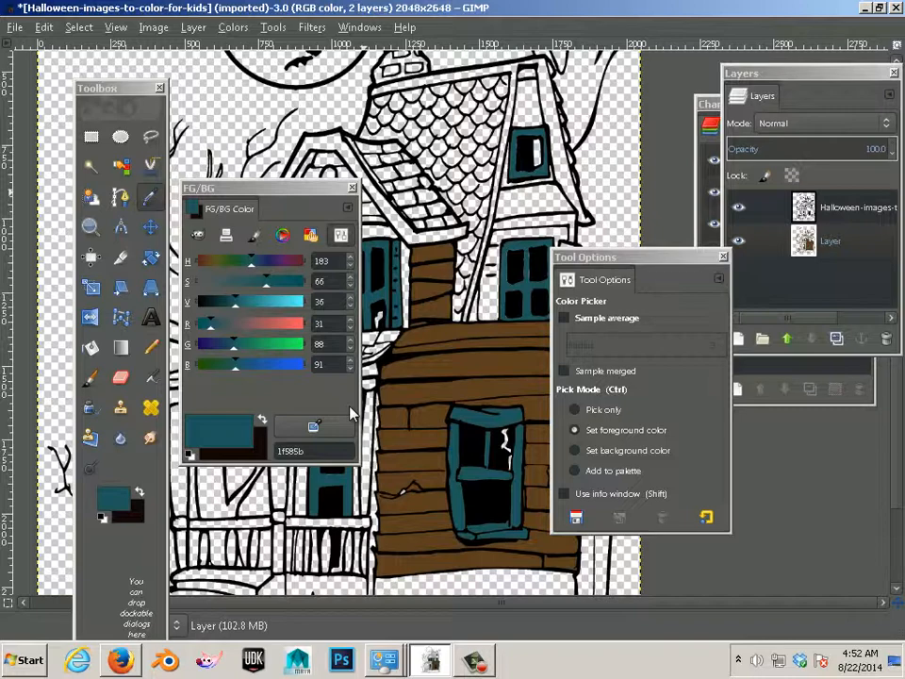
- Move the FG/BG dialog aside and bring up the File menu
{"action": "left_click_drag", "start_coordinate": [269, 188], "coordinate": [170, 138]}
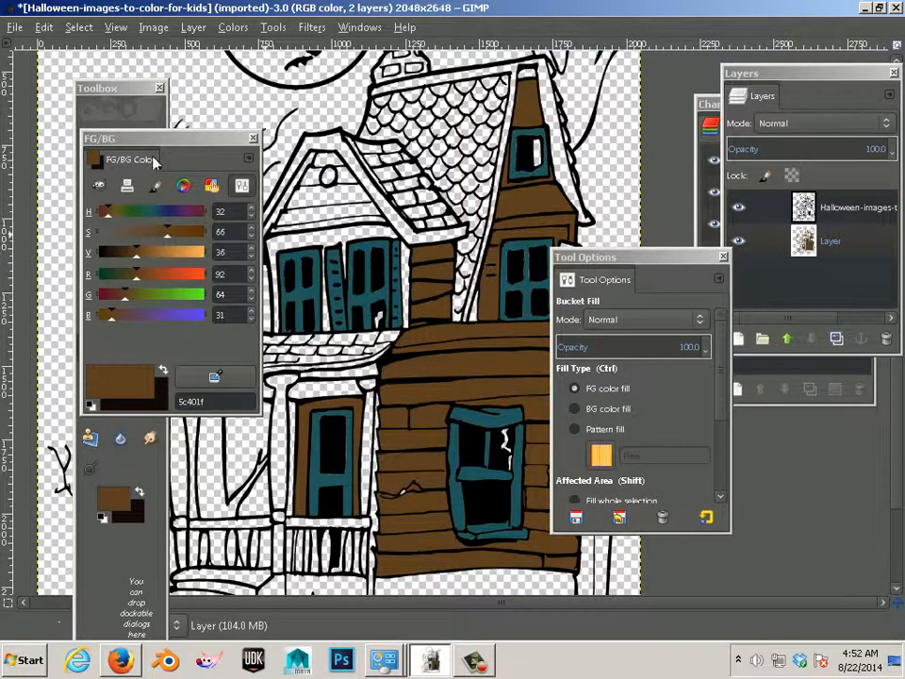
{"action": "left_click", "coordinate": [14, 26]}
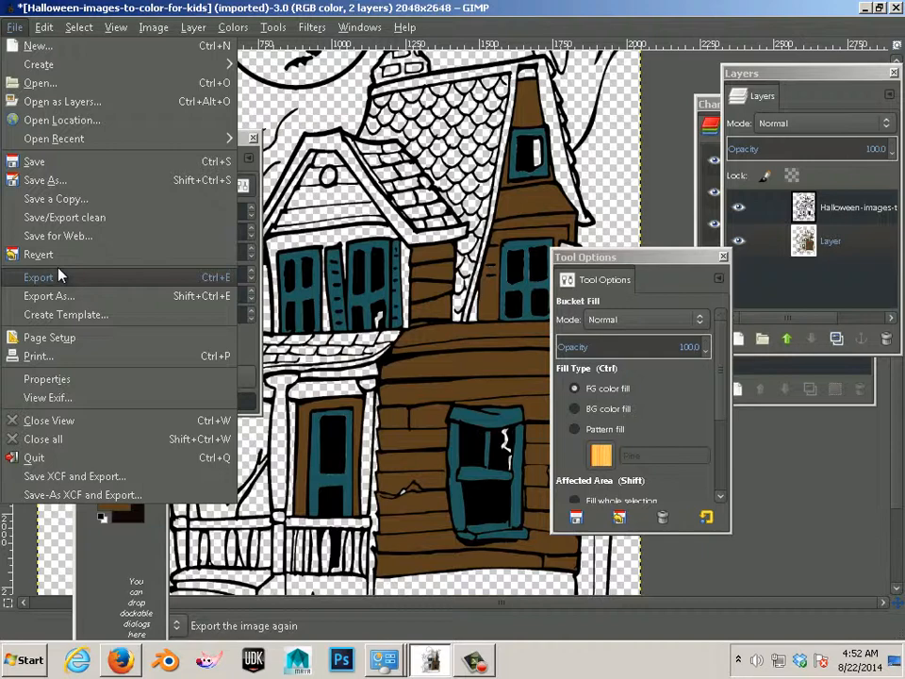
- Open housecolorstart.xcf from the Desktop
{"action": "left_click", "coordinate": [40, 82]}
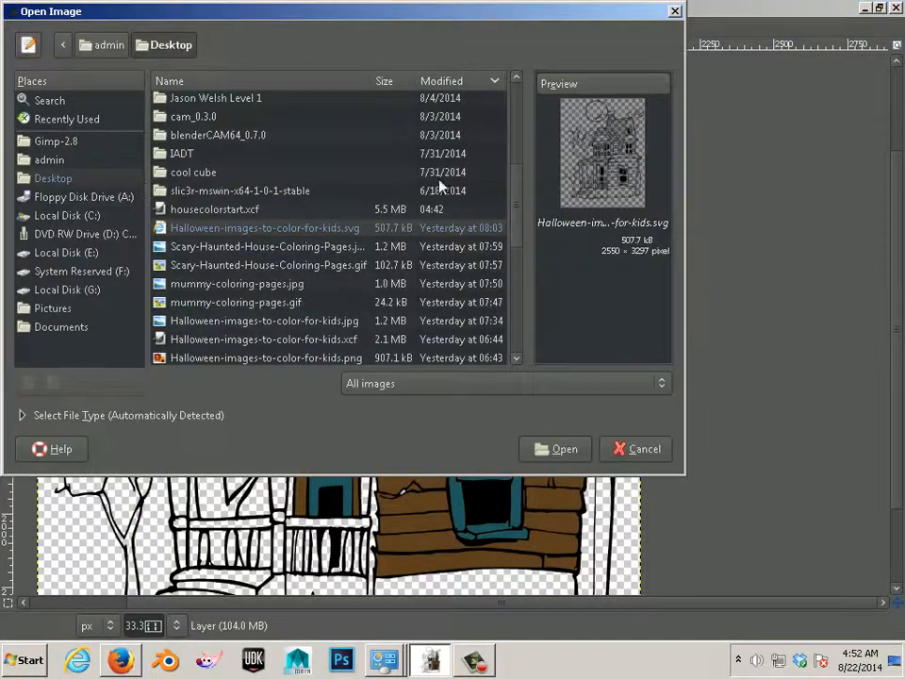
{"action": "mouse_move", "coordinate": [273, 241]}
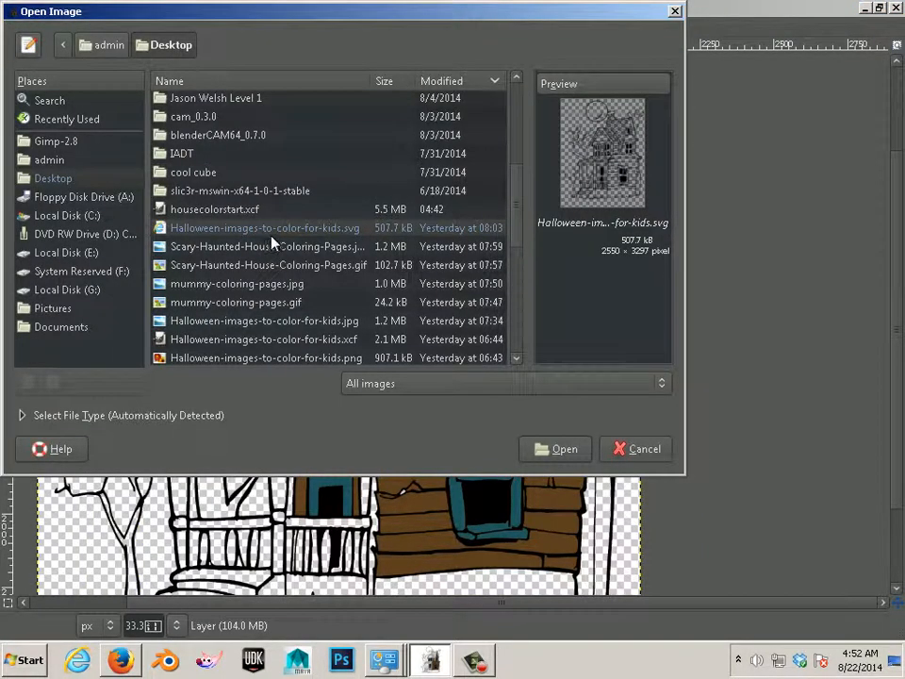
{"action": "mouse_move", "coordinate": [262, 245]}
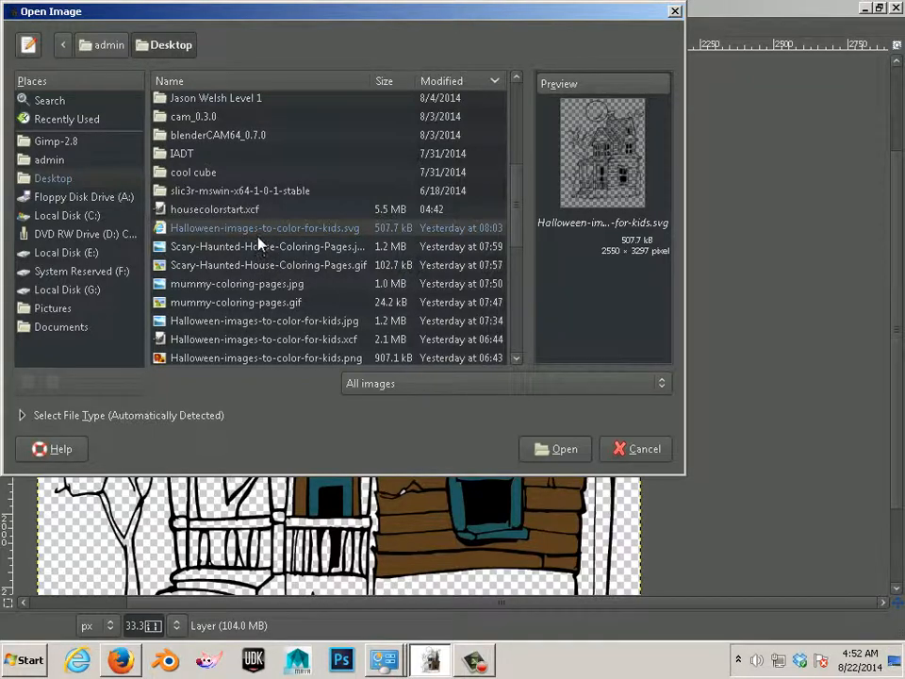
{"action": "left_click", "coordinate": [214, 208]}
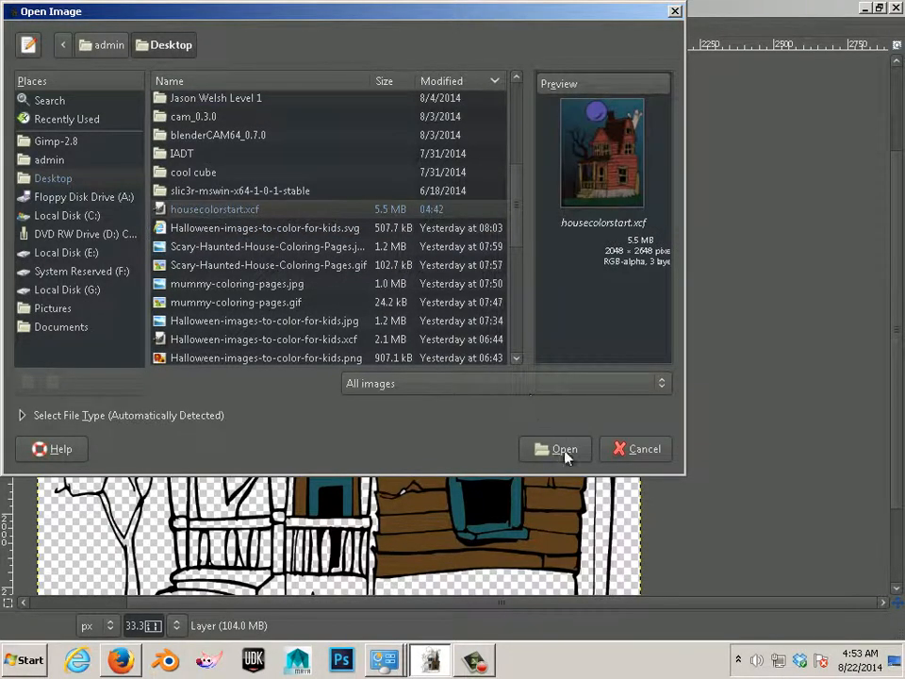
{"action": "left_click", "coordinate": [556, 448]}
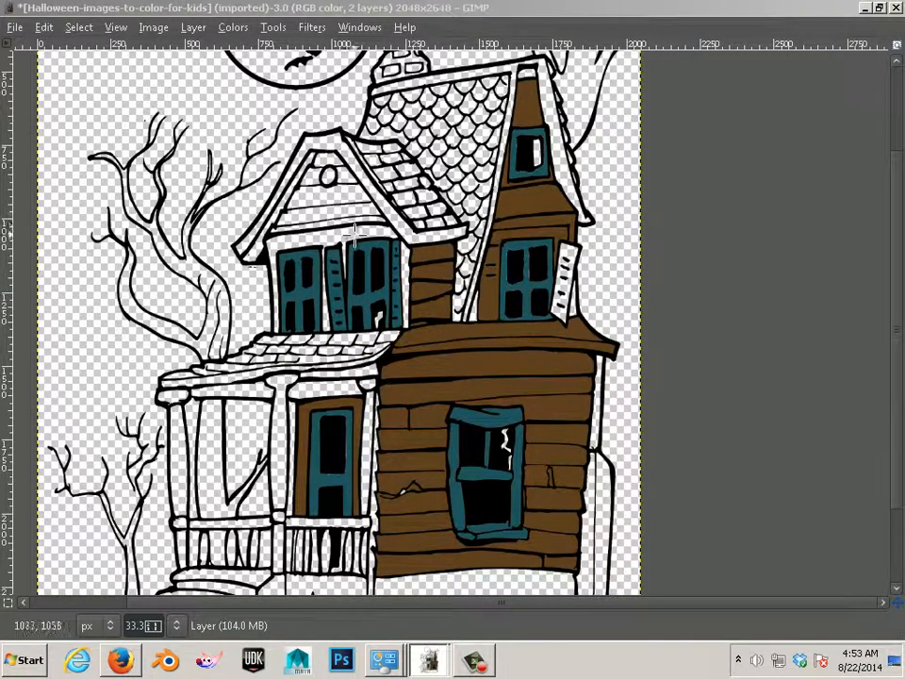
{"action": "mouse_move", "coordinate": [495, 267]}
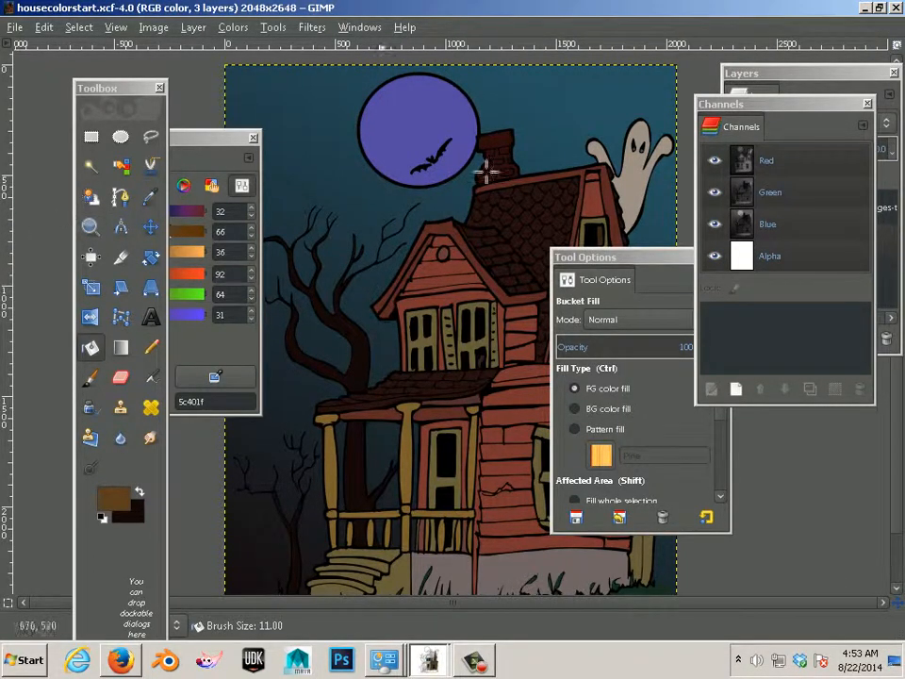
- Fuzzy-select the dark background around the house and hide the plain teal layer
{"action": "left_click", "coordinate": [773, 104]}
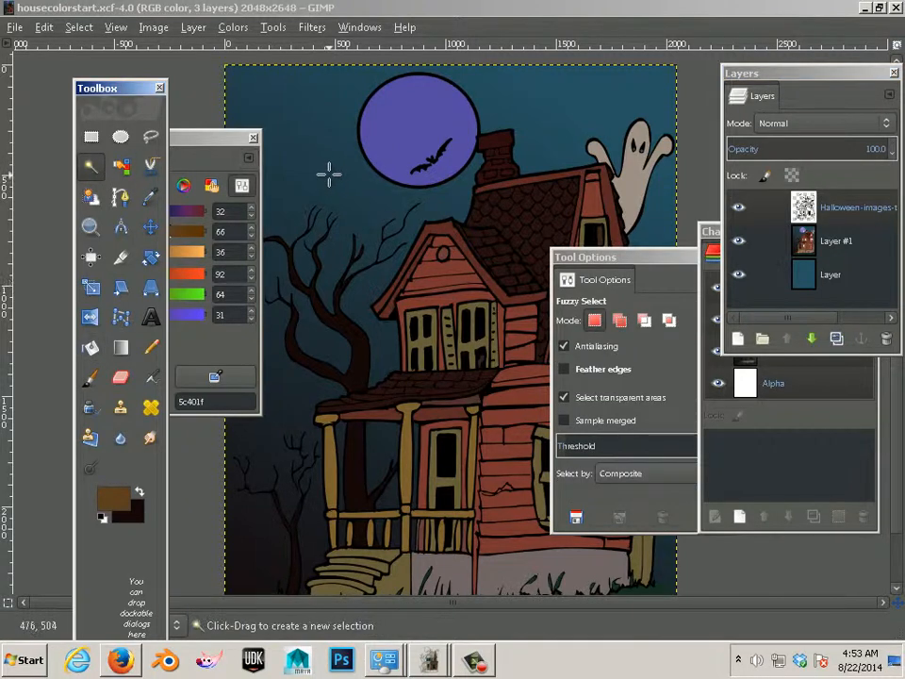
{"action": "left_click", "coordinate": [330, 189]}
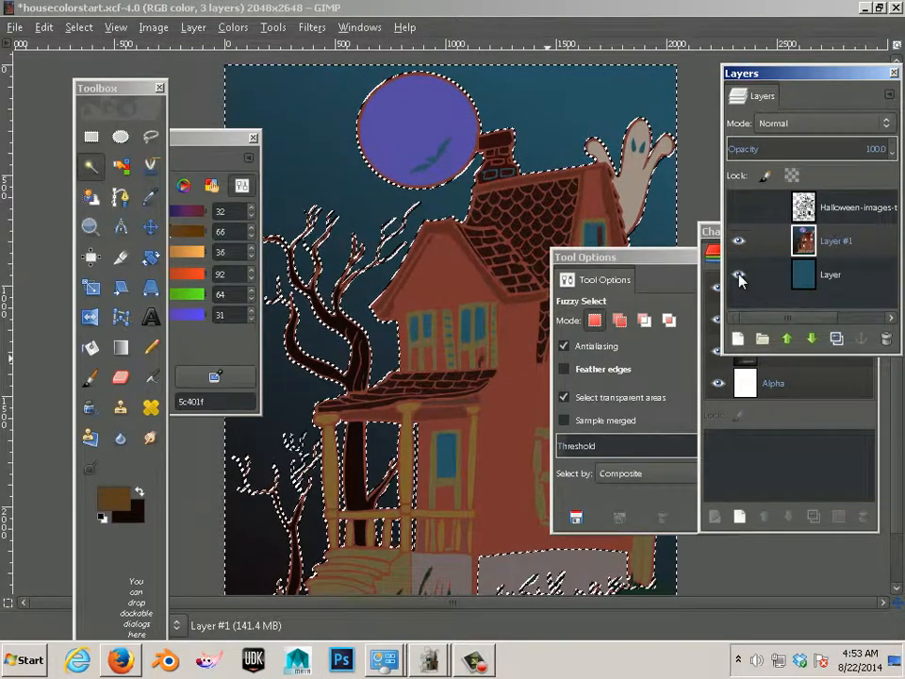
{"action": "left_click", "coordinate": [739, 274]}
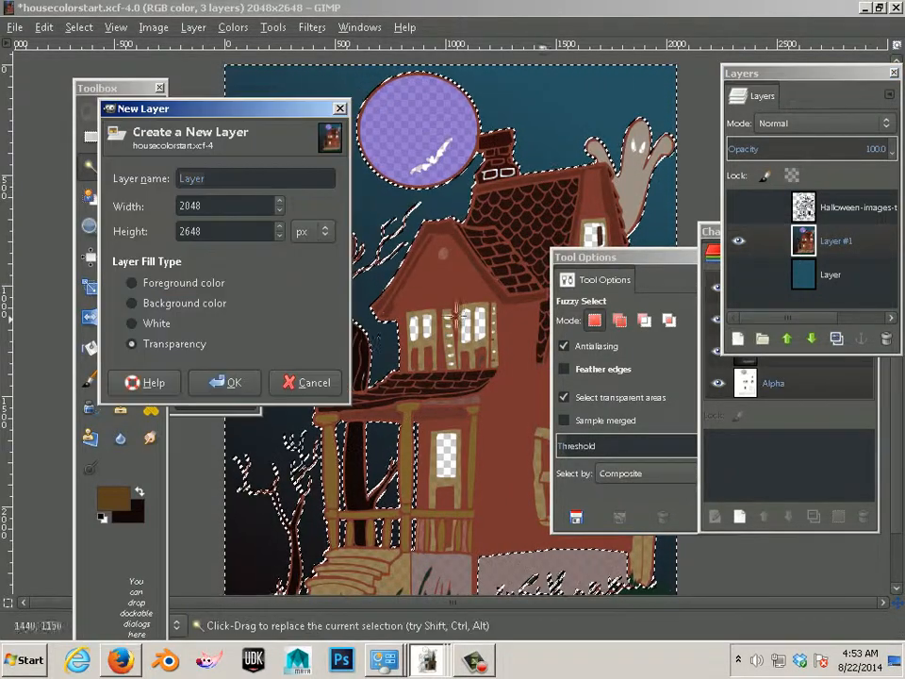
- Create transparent Layer #2 and fill the selected background with a dark brown gradient
{"action": "left_click", "coordinate": [233, 381]}
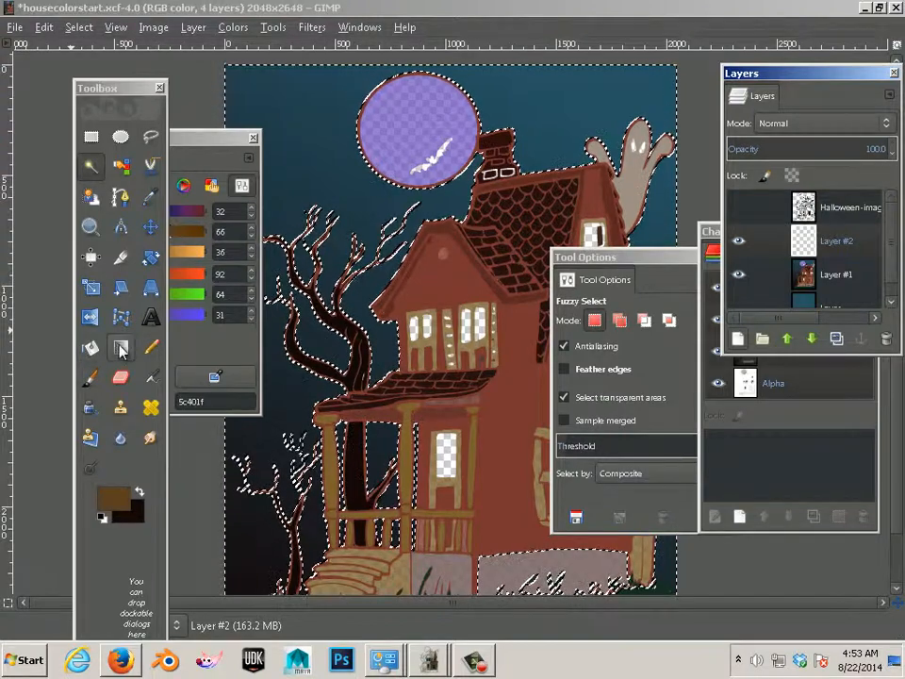
{"action": "left_click", "coordinate": [121, 347]}
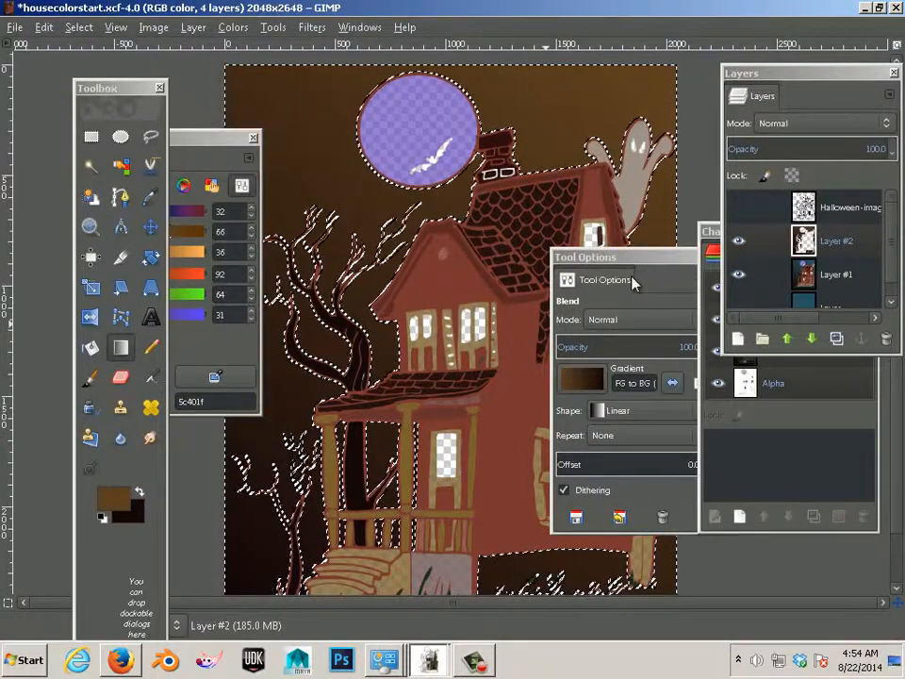
{"action": "mouse_move", "coordinate": [510, 462]}
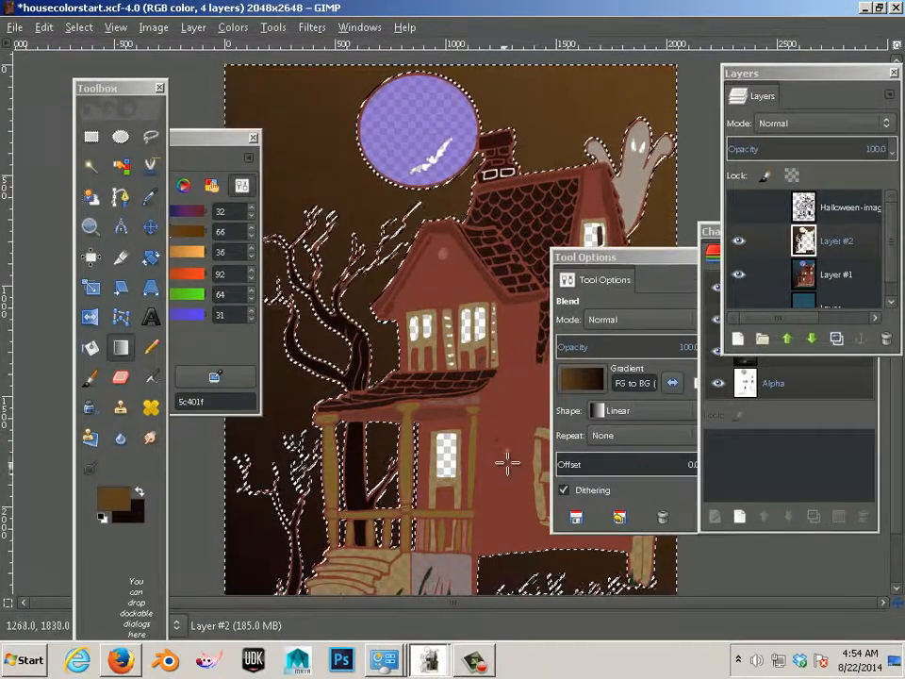